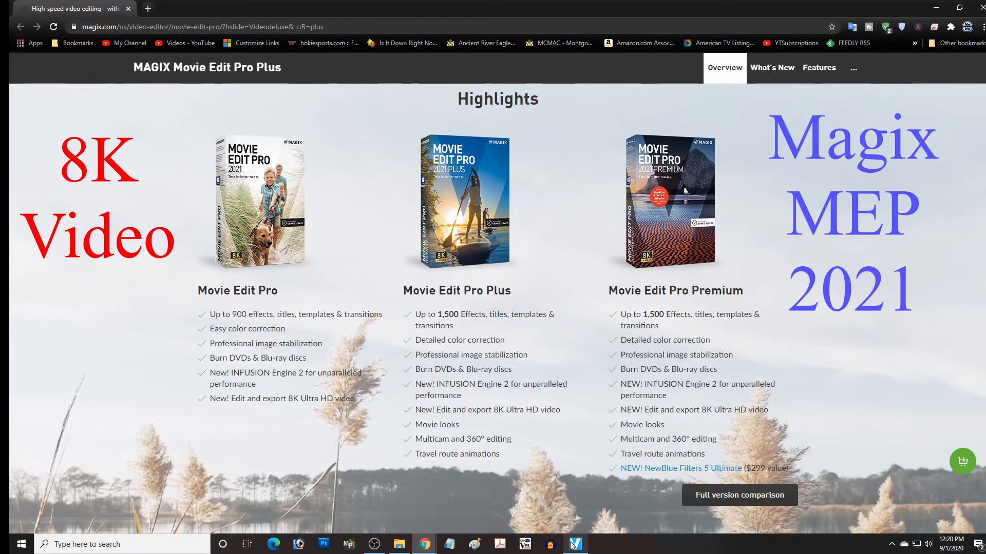
Try the storyboard and multicam editing modes, accepting the track-move and missing-source warnings.
click(573, 544)
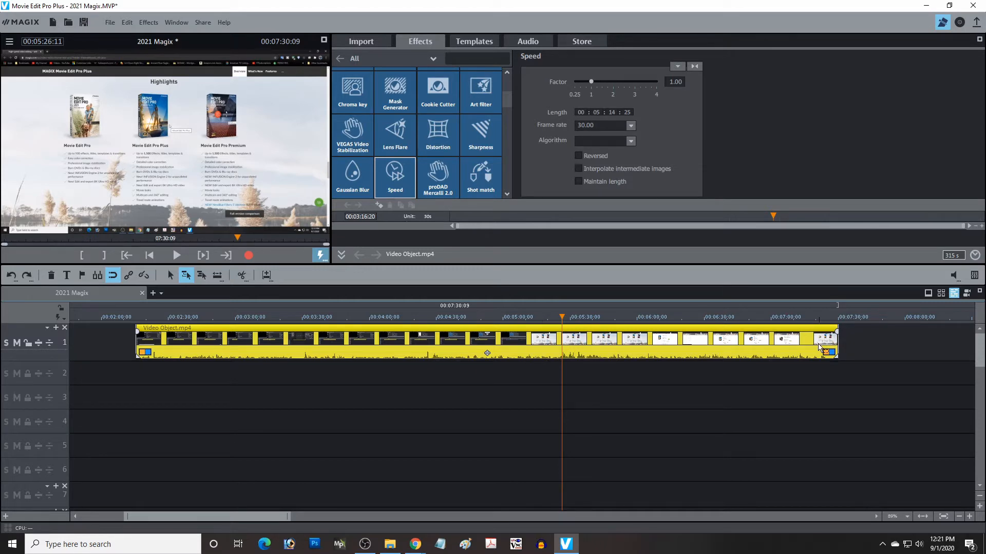
mouse_move(953, 292)
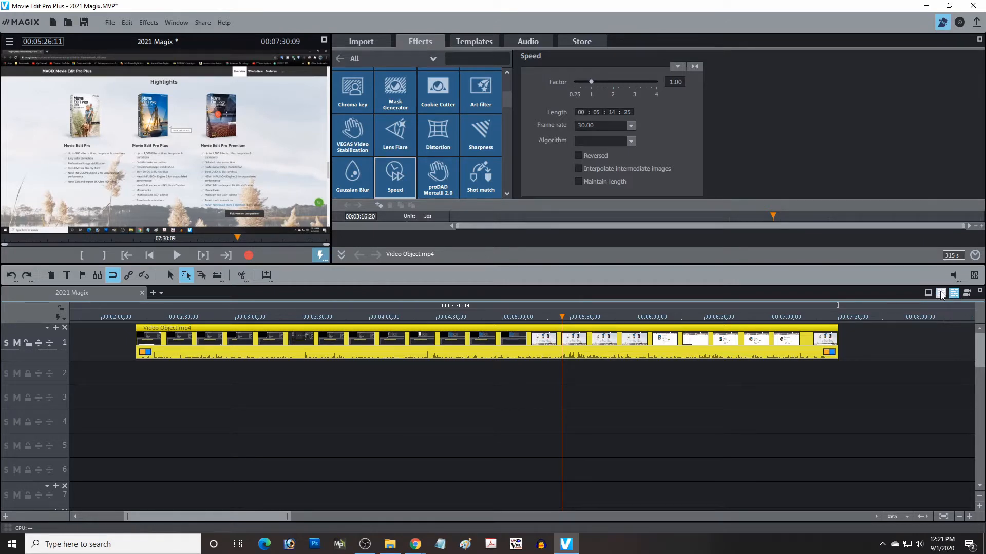
click(942, 293)
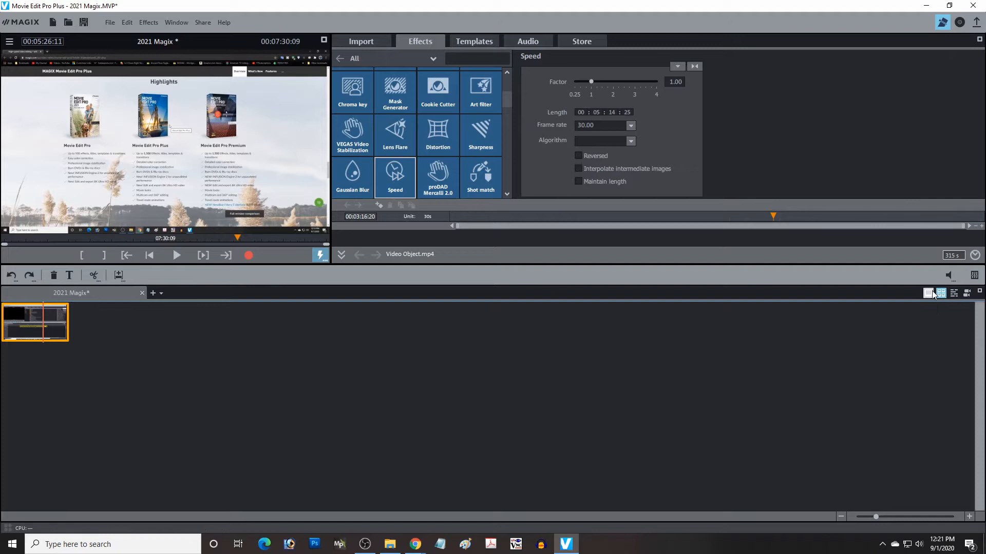
click(940, 292)
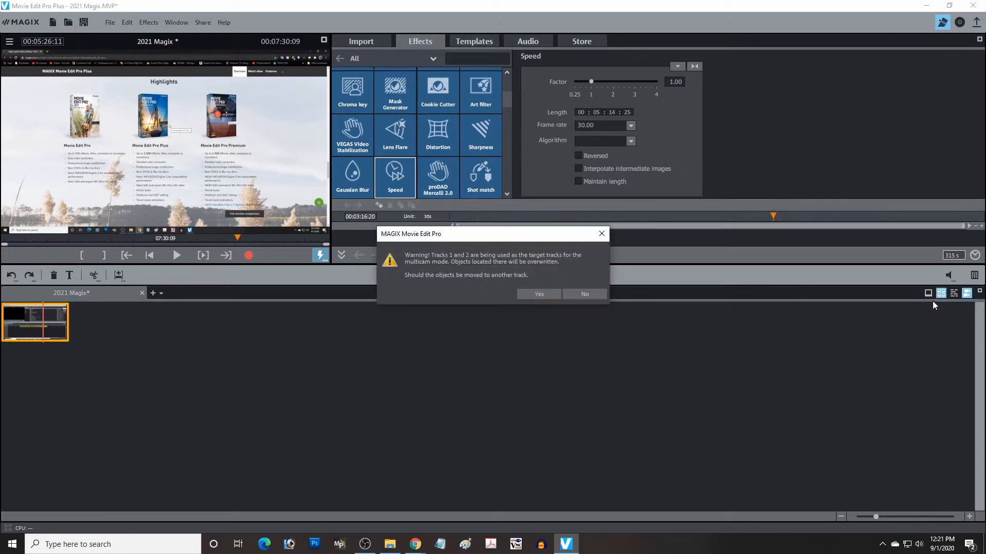
click(538, 294)
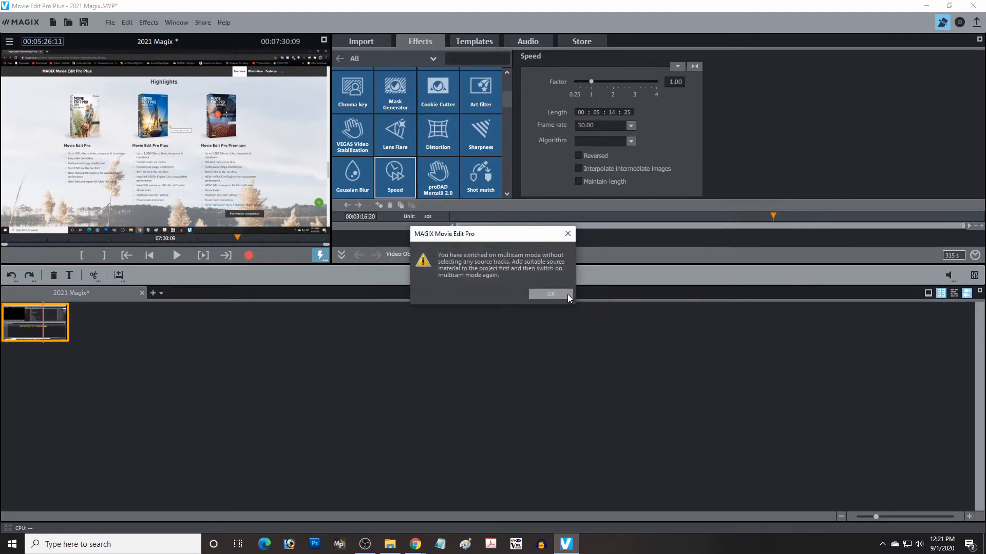
click(550, 294)
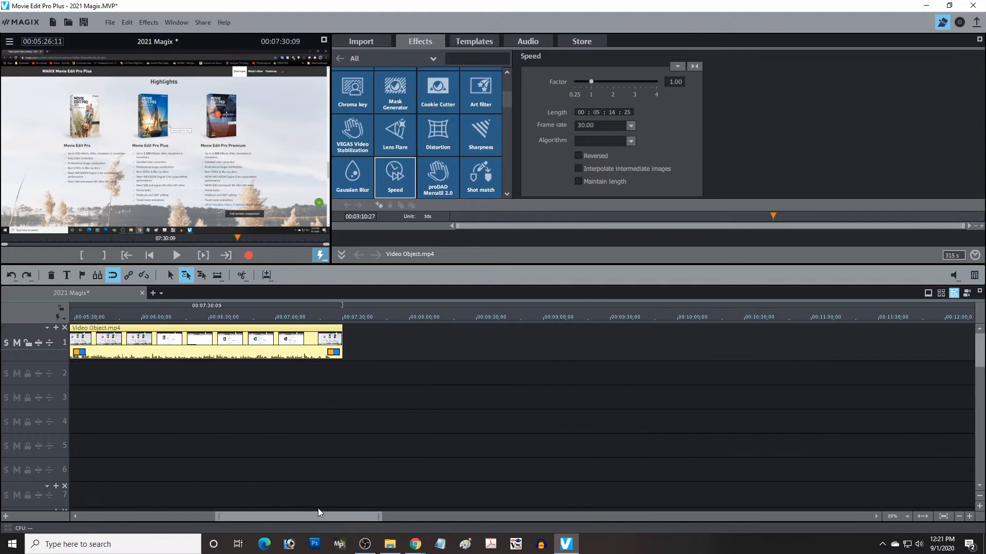
Show the effects as a named list from the category dropdown and scroll through it.
drag(296, 517, 326, 516)
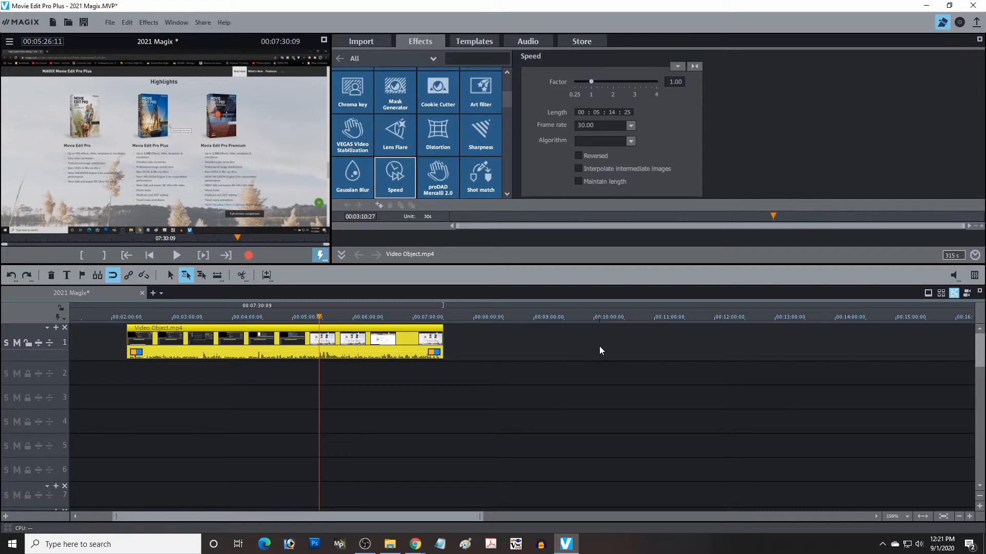
mouse_move(566, 371)
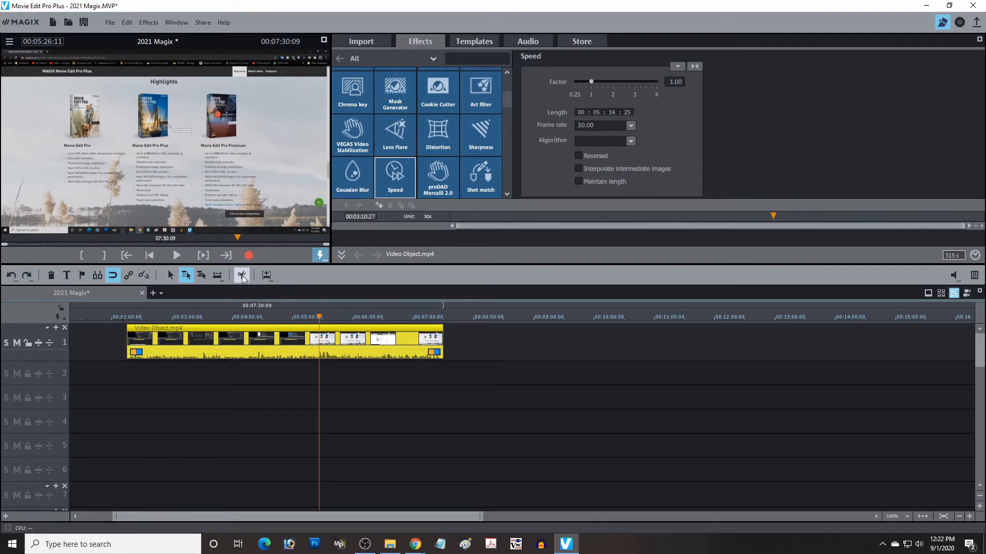
click(243, 275)
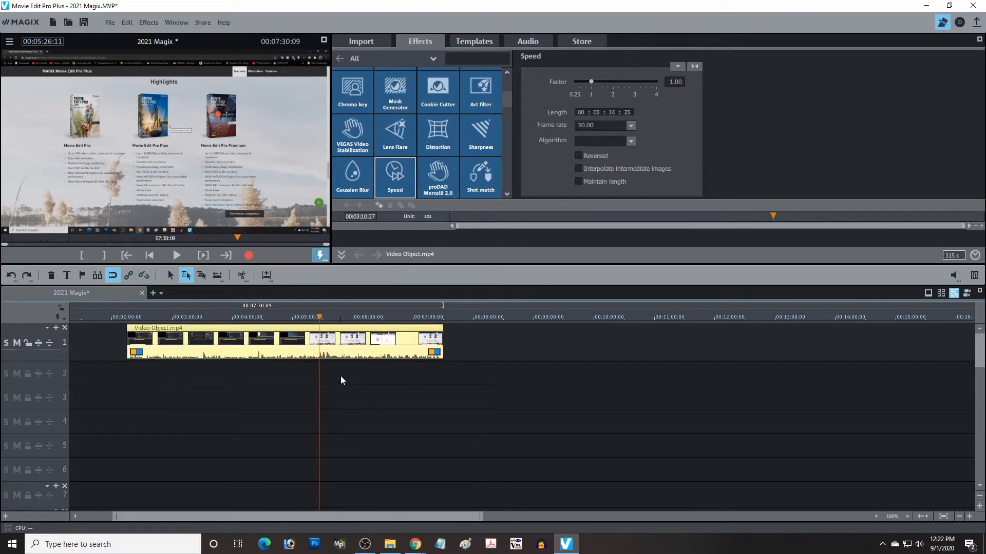
mouse_move(512, 202)
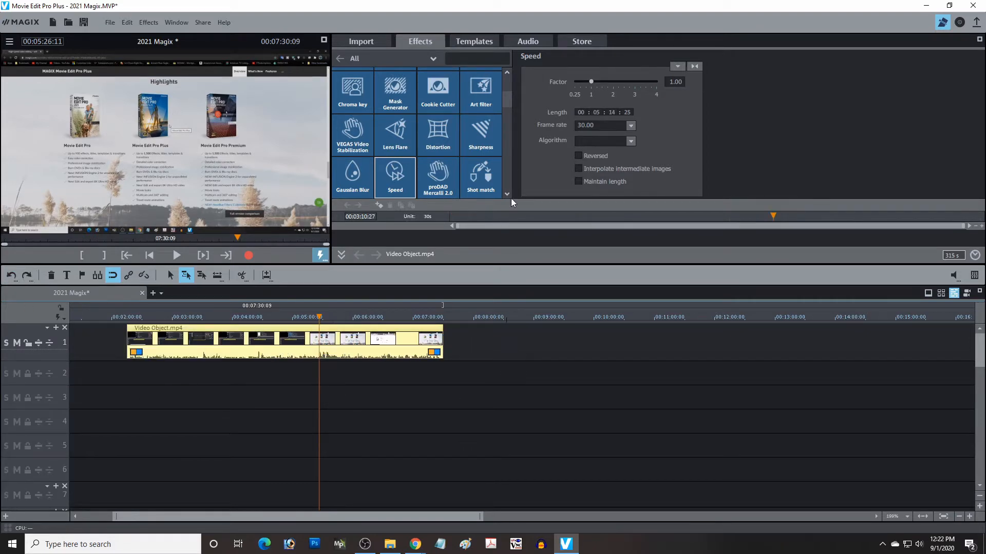
mouse_move(479, 92)
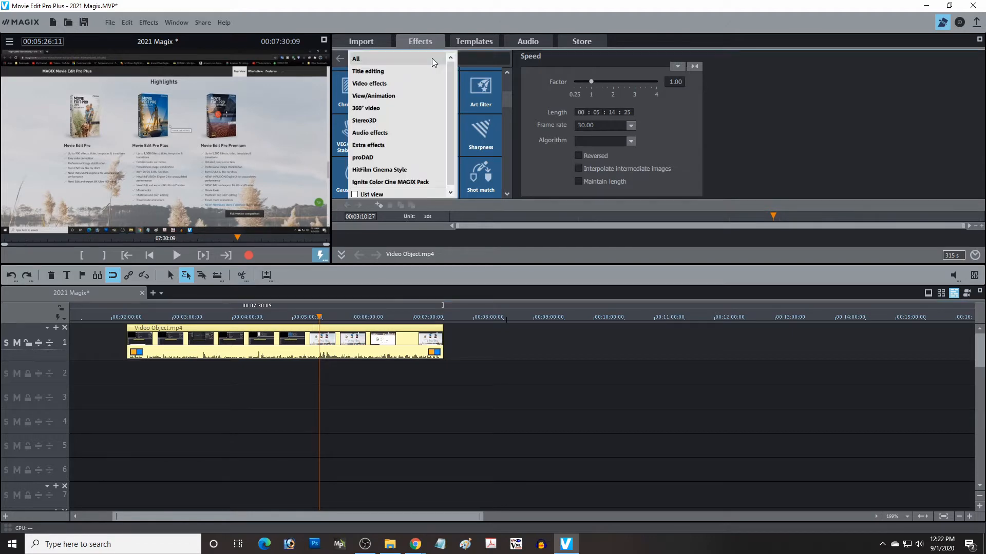
click(355, 194)
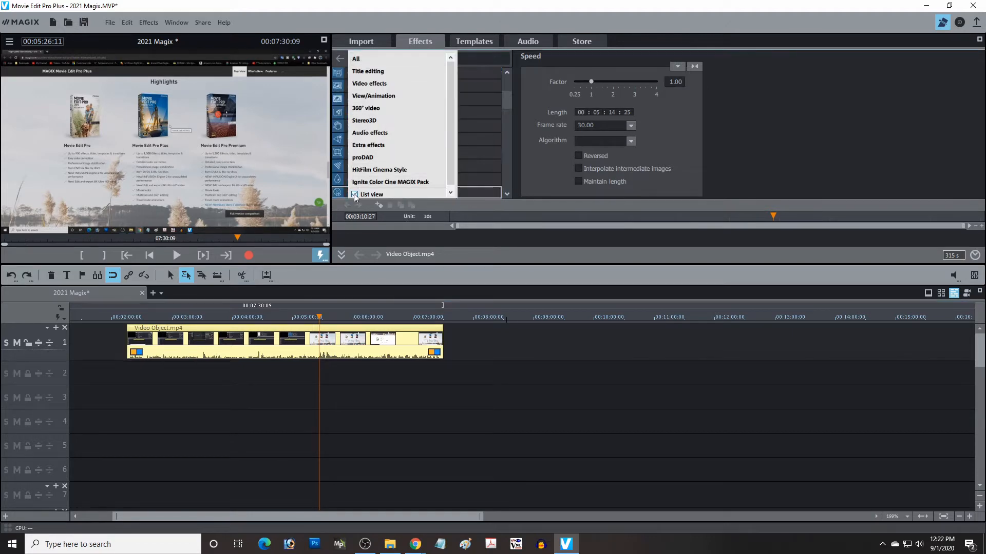
click(355, 194)
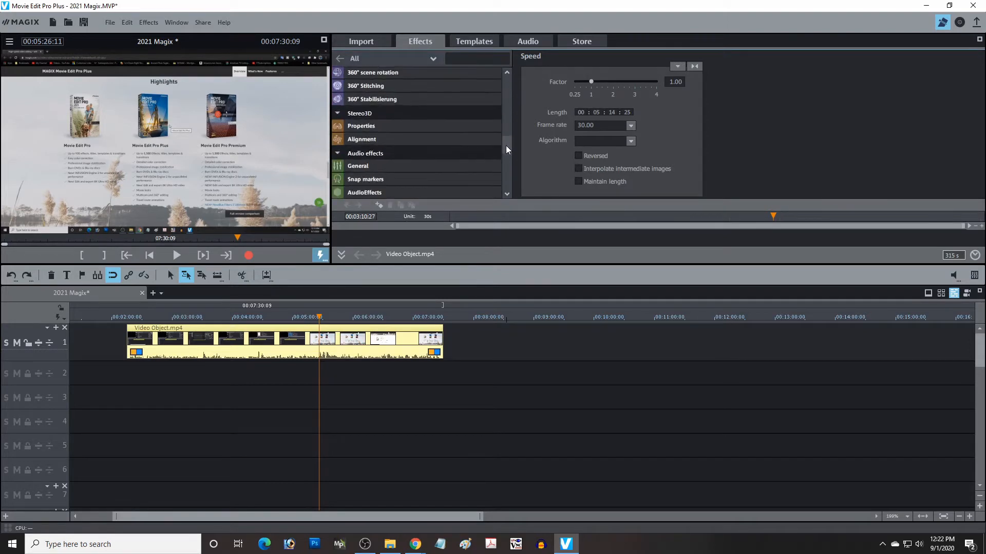
scroll(down, 3)
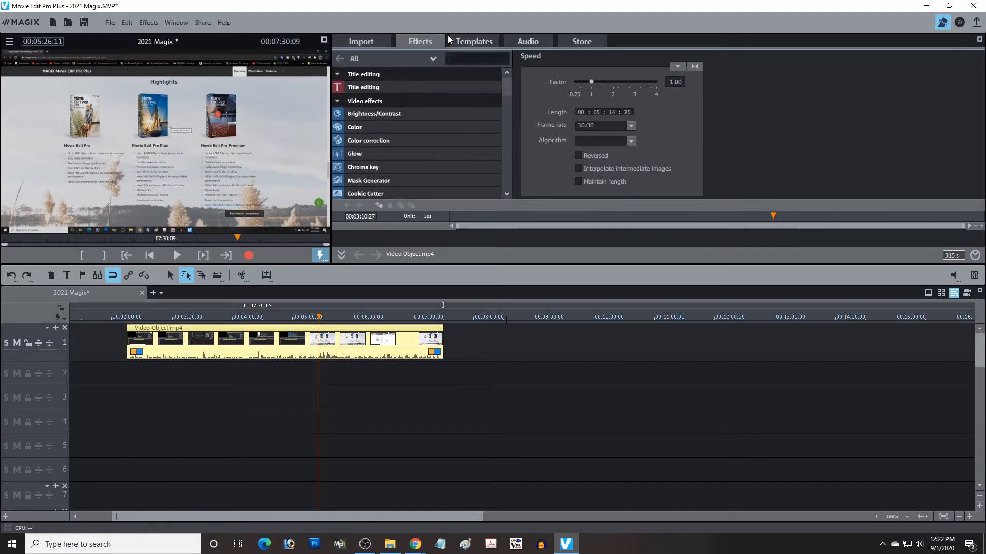
Browse the Shapes & objects Basic transition templates in the Templates collection.
click(473, 41)
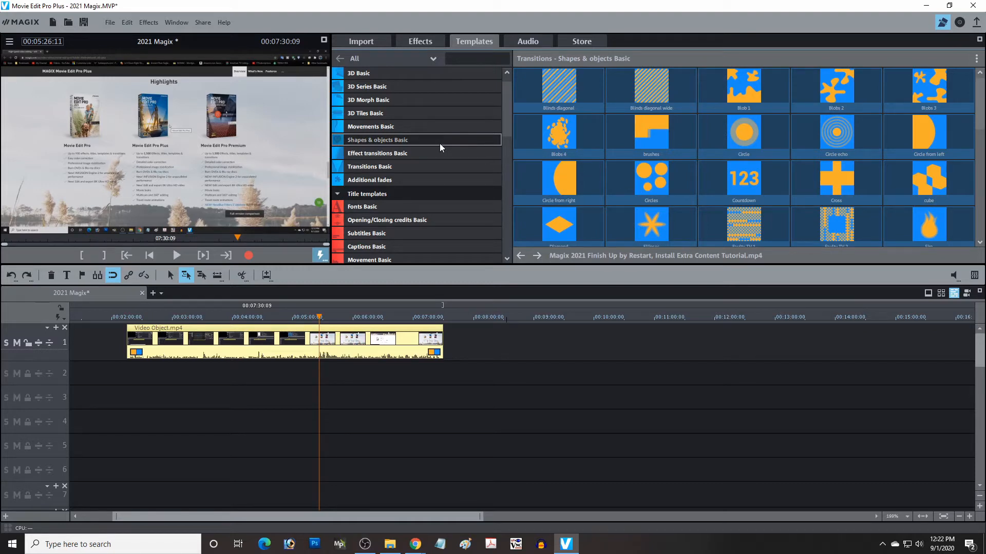
click(377, 139)
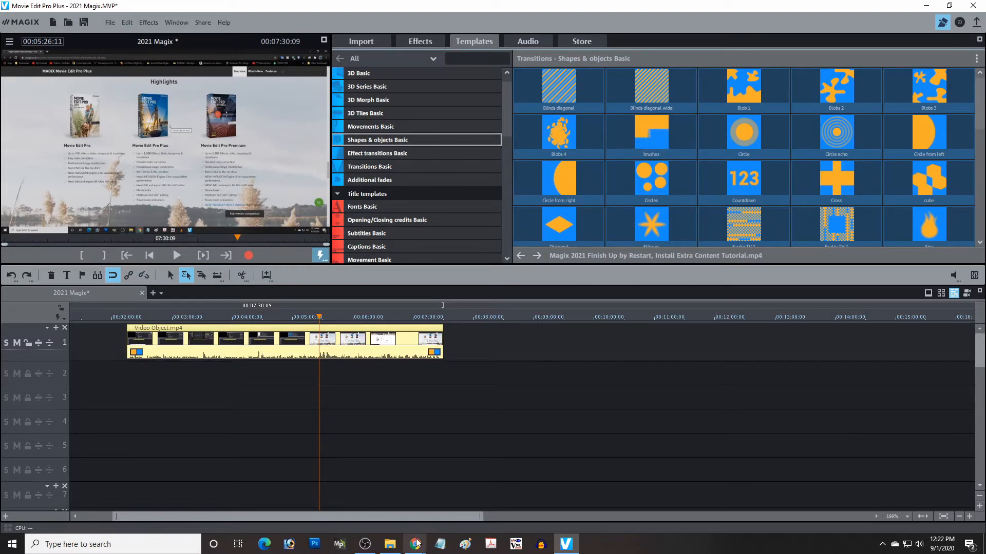
click(414, 544)
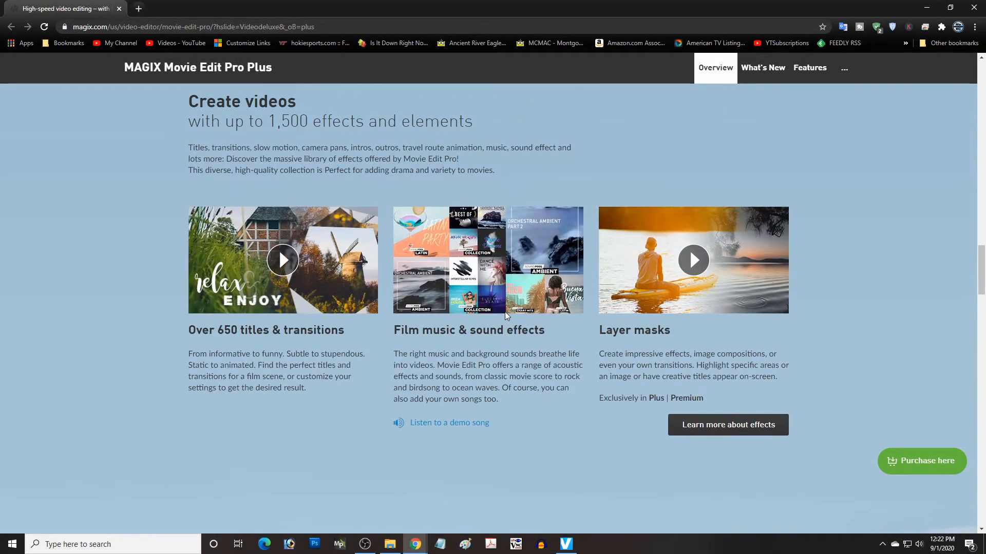
Scroll the MAGIX product page down toward the Highlights edition comparison.
scroll(down, 3)
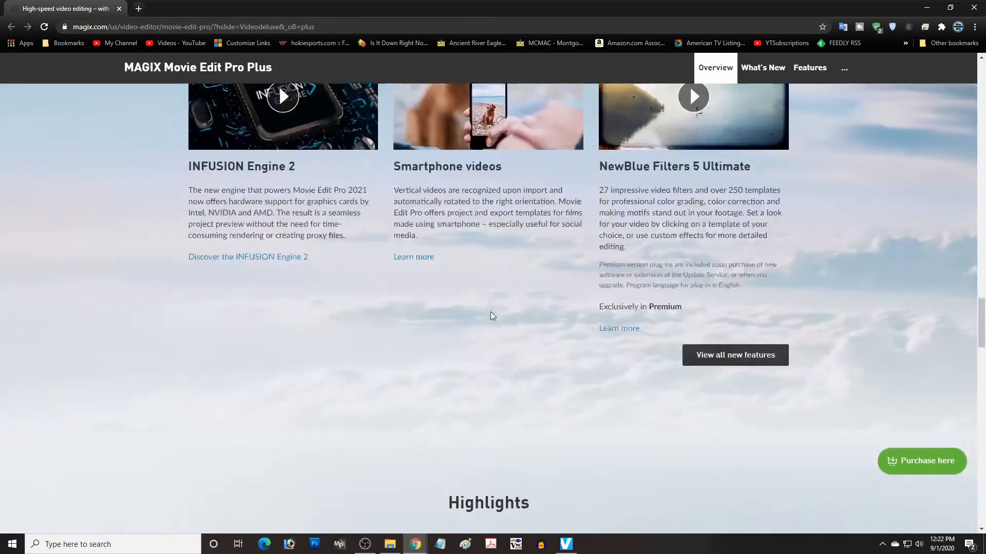
scroll(down, 3)
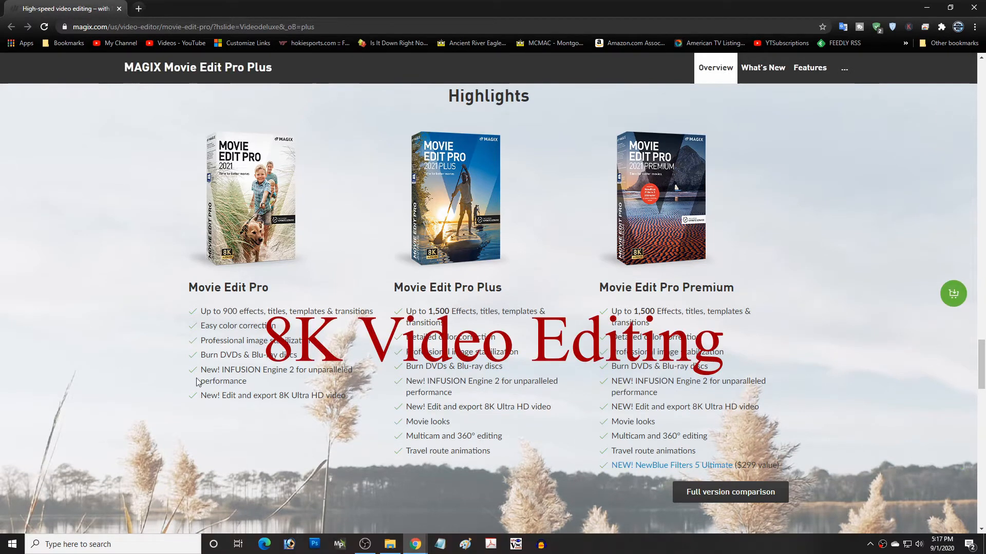
mouse_move(314, 388)
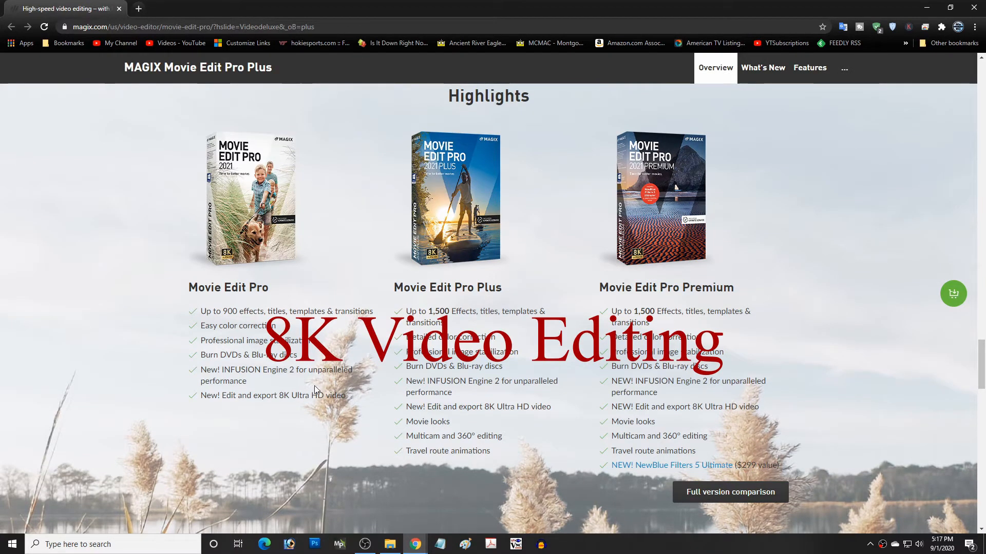
mouse_move(698, 406)
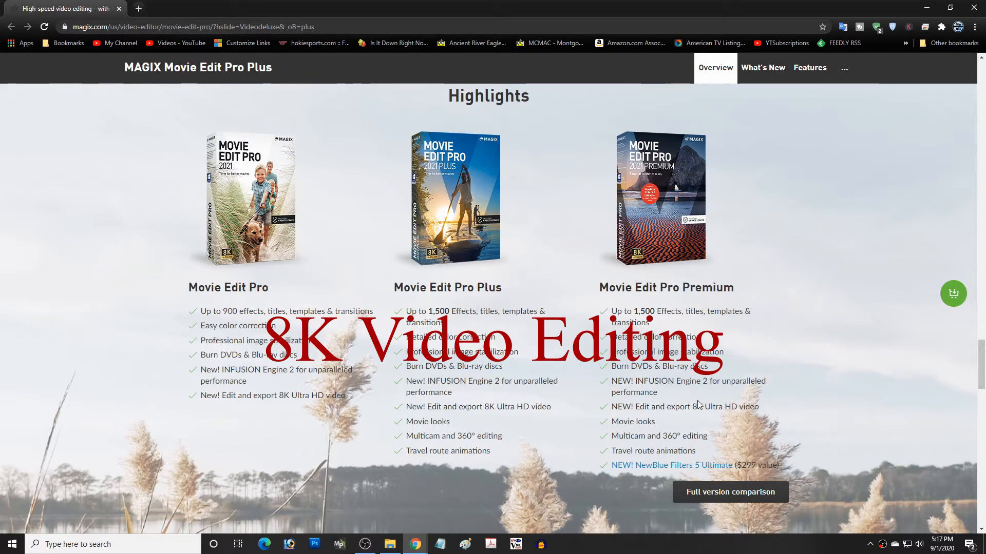
mouse_move(795, 407)
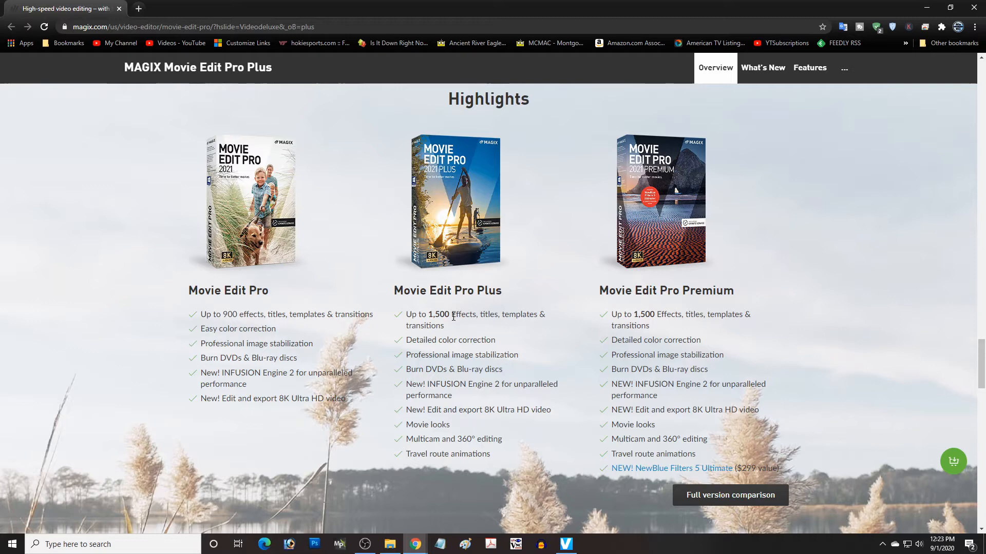
mouse_move(231, 315)
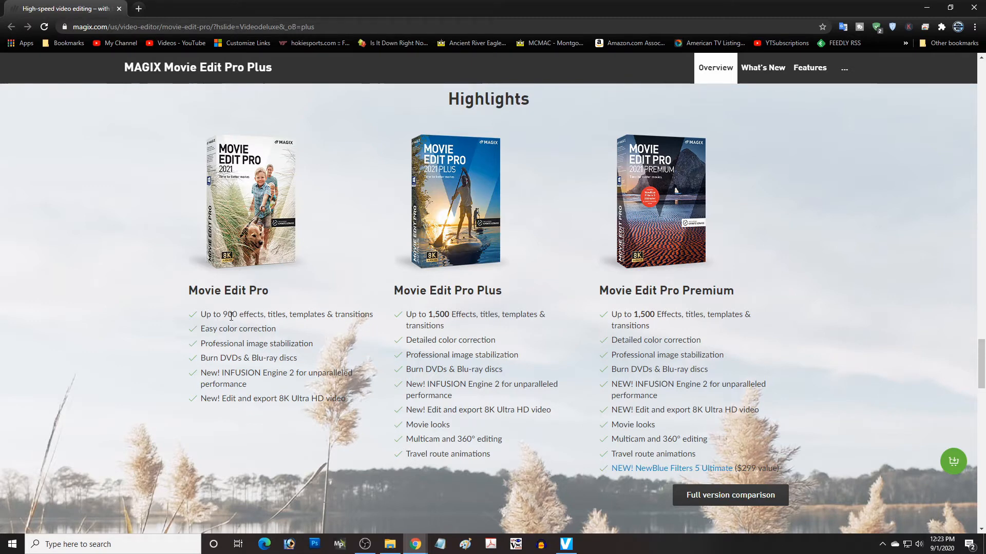
mouse_move(657, 334)
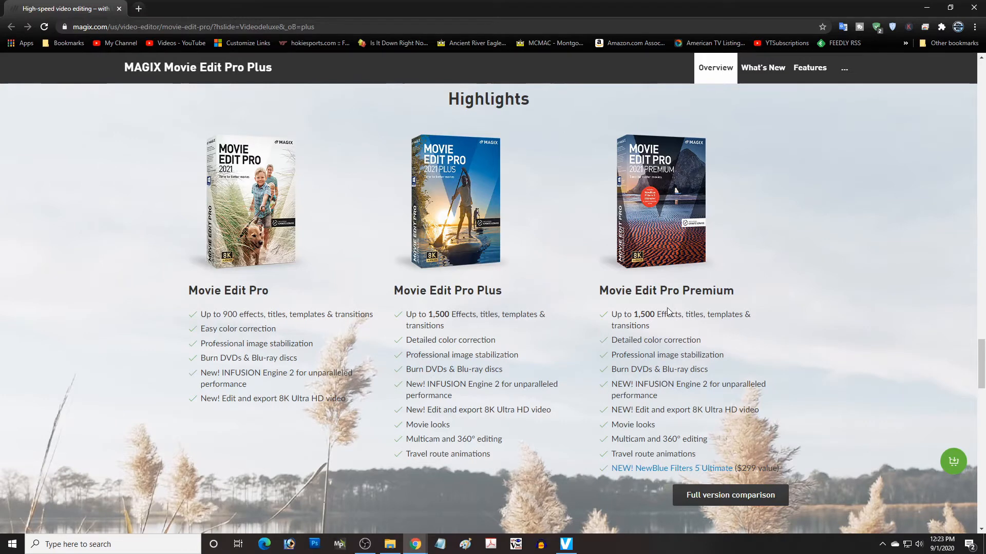
mouse_move(660, 332)
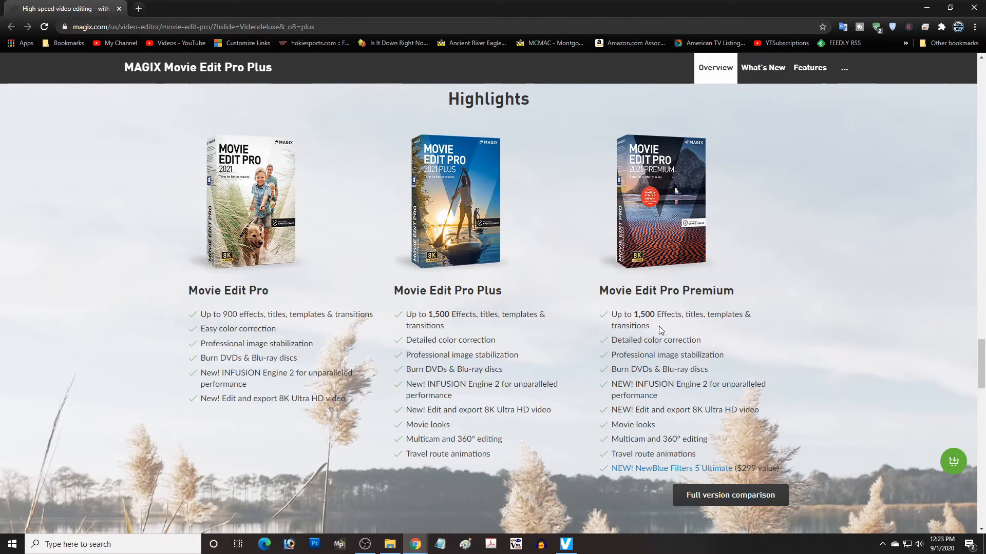
mouse_move(650, 429)
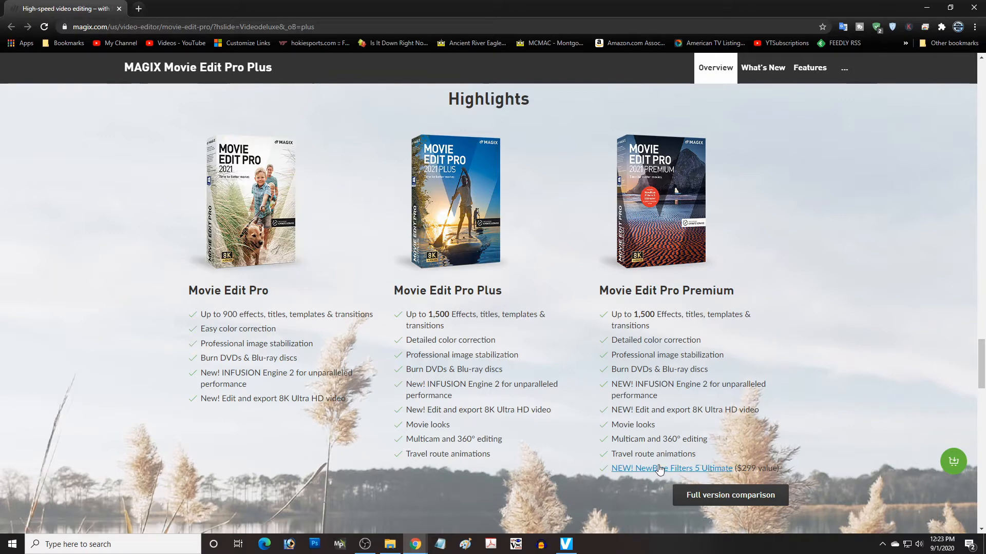
mouse_move(664, 472)
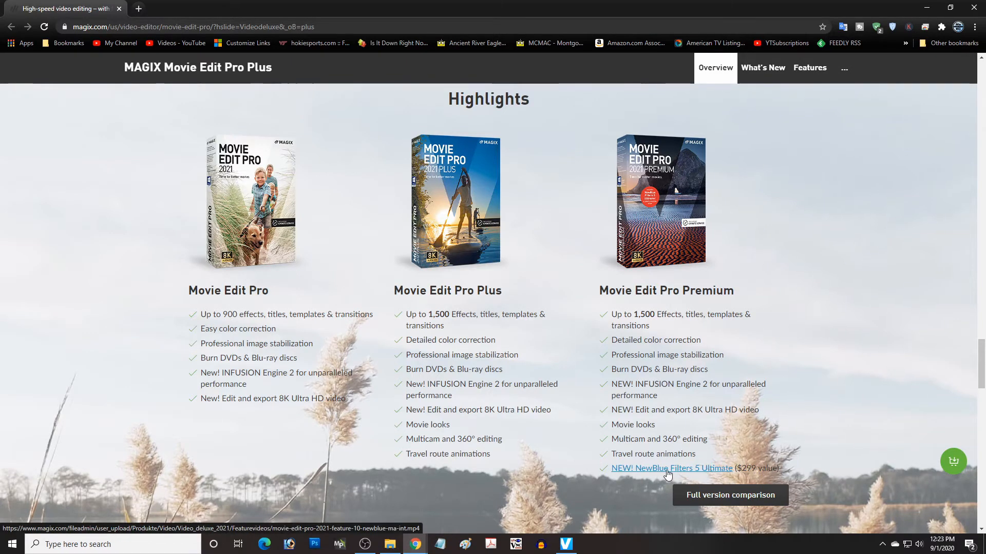
Play the NewBlue Filters 5 Ultimate feature video and close its popup.
click(671, 468)
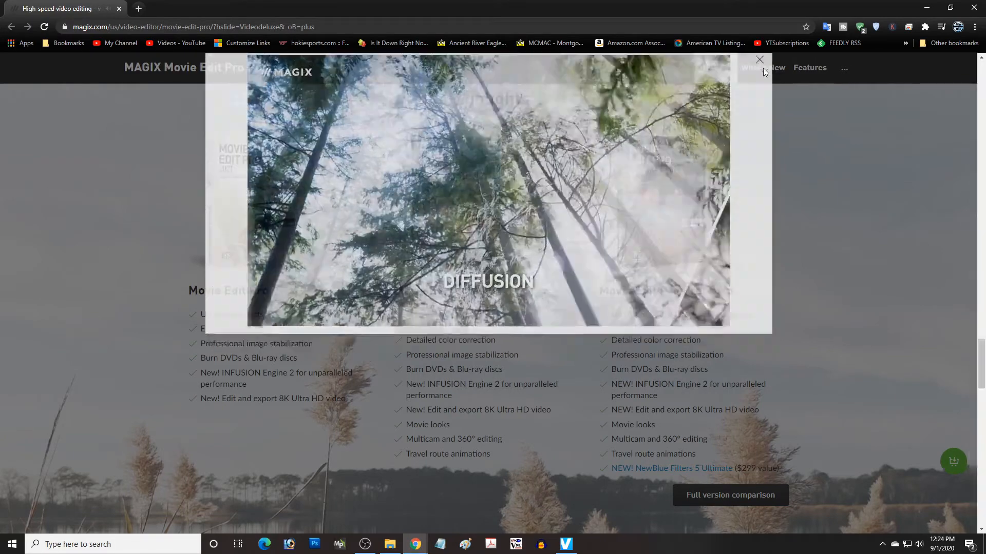
click(759, 60)
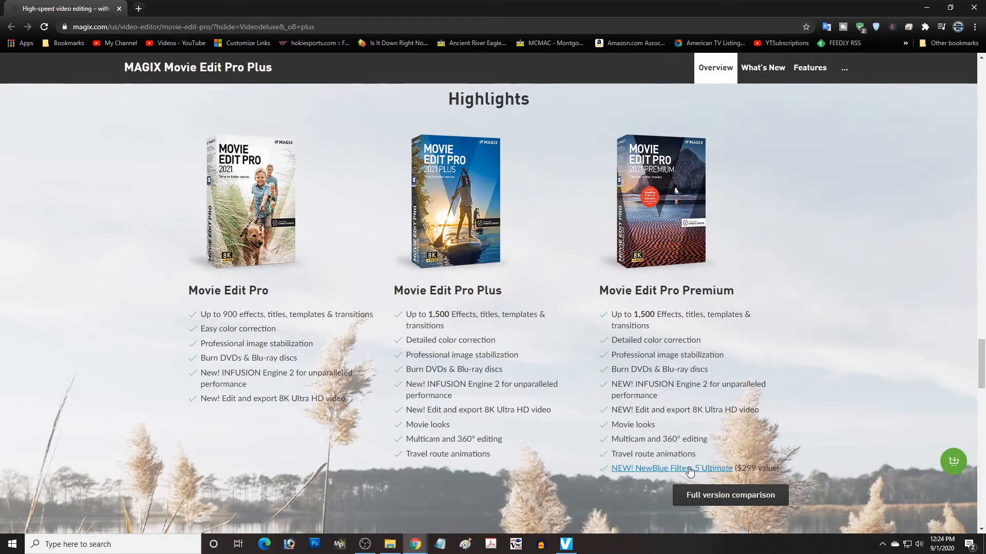
mouse_move(673, 478)
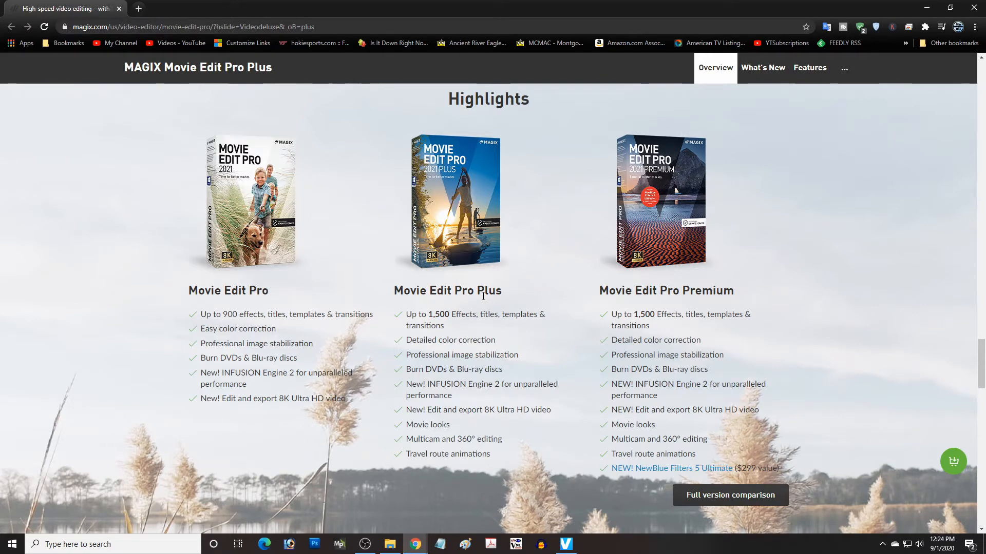
Compare the Movie Edit Pro, Plus and Premium edition prices in the purchase panel.
scroll(down, 3)
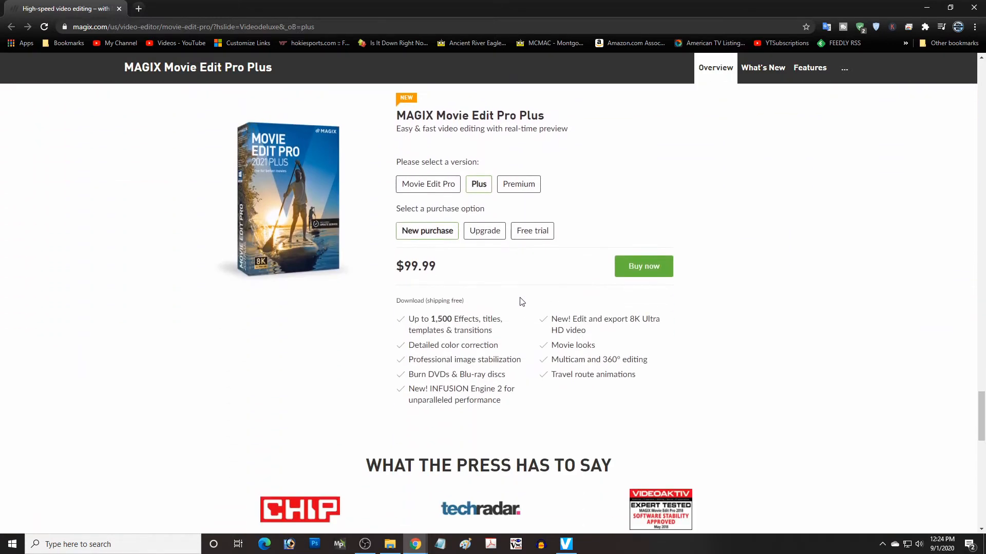
mouse_move(423, 231)
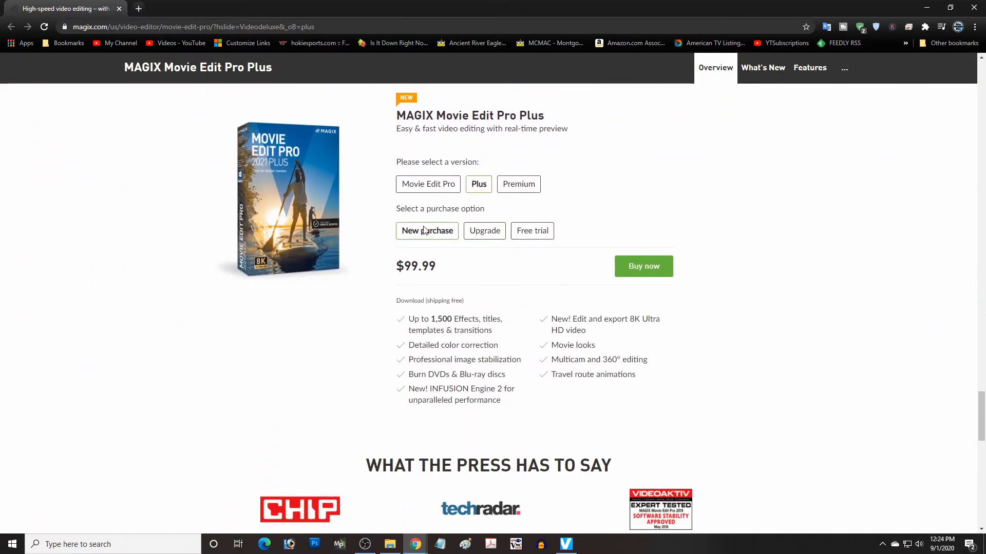
mouse_move(432, 250)
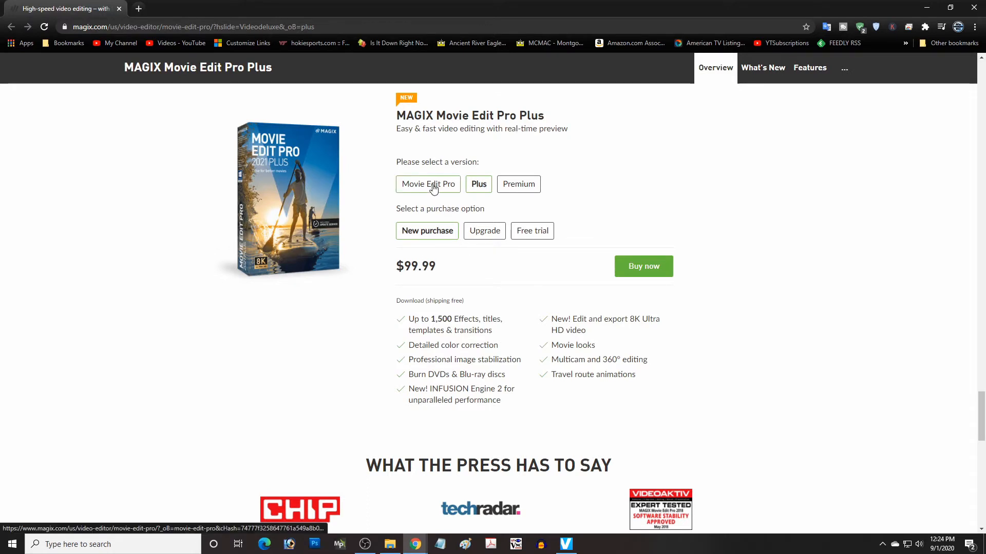
click(427, 183)
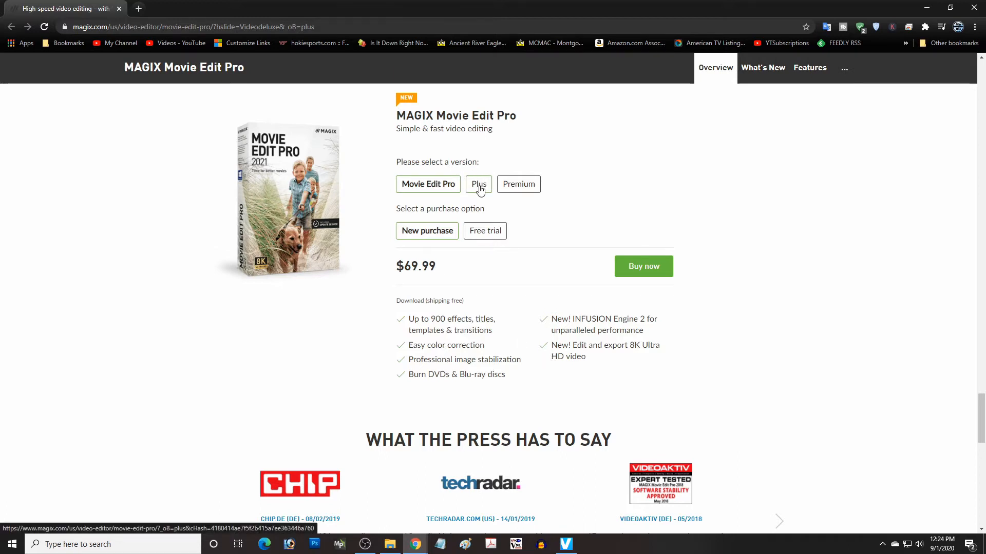
click(478, 184)
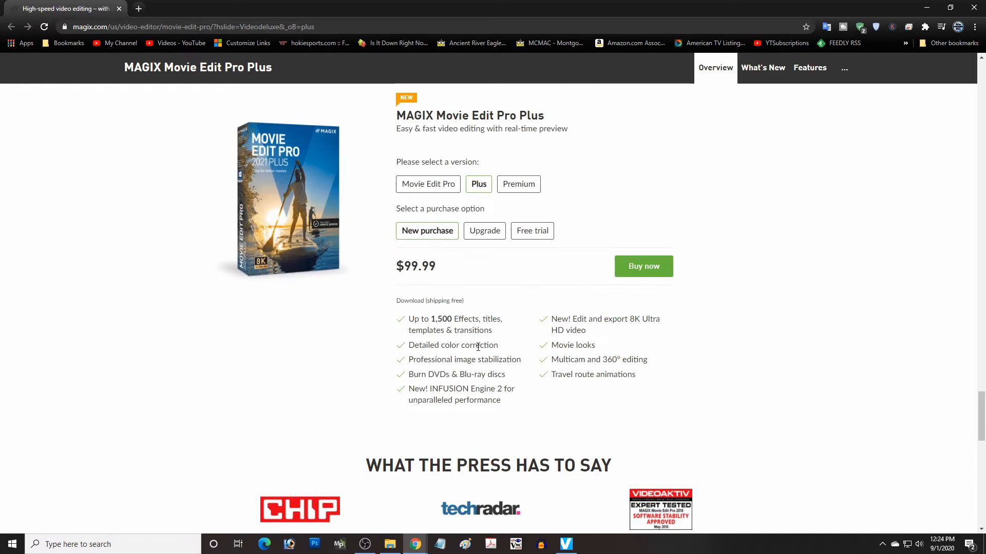
mouse_move(597, 394)
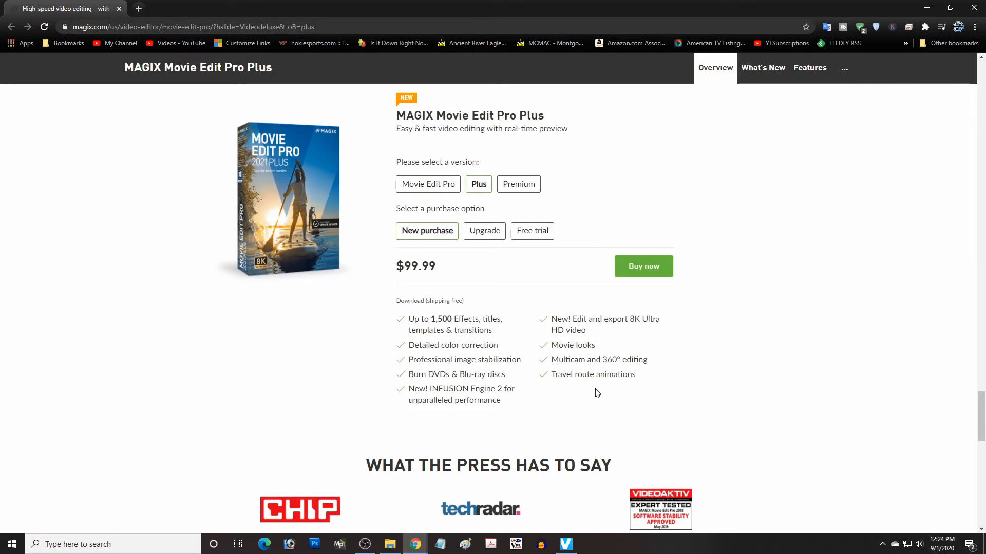
mouse_move(594, 384)
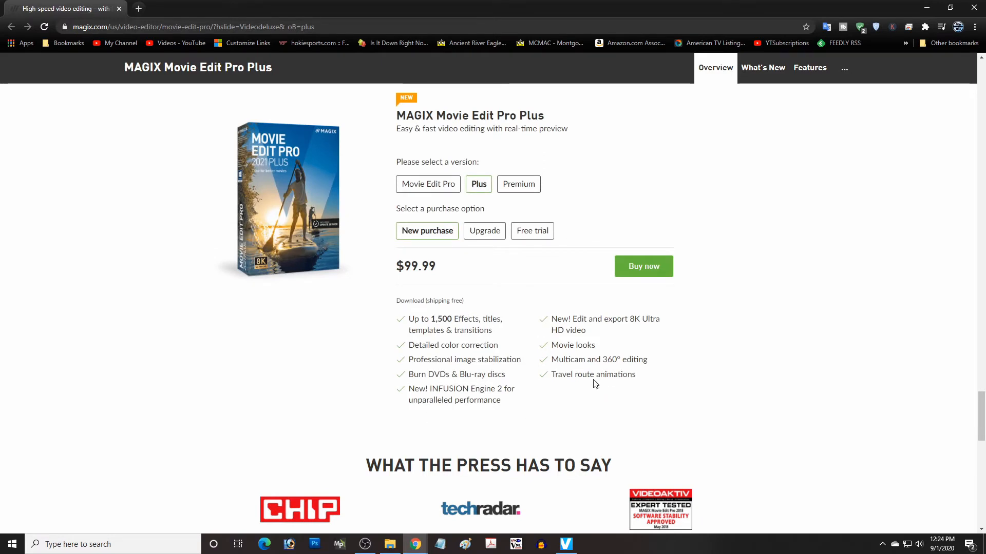
mouse_move(427, 184)
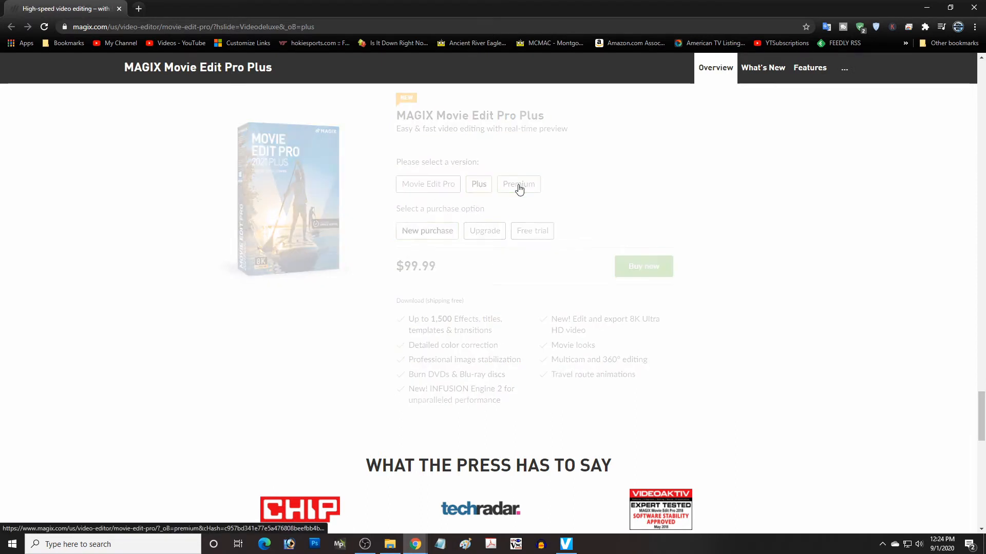
click(517, 183)
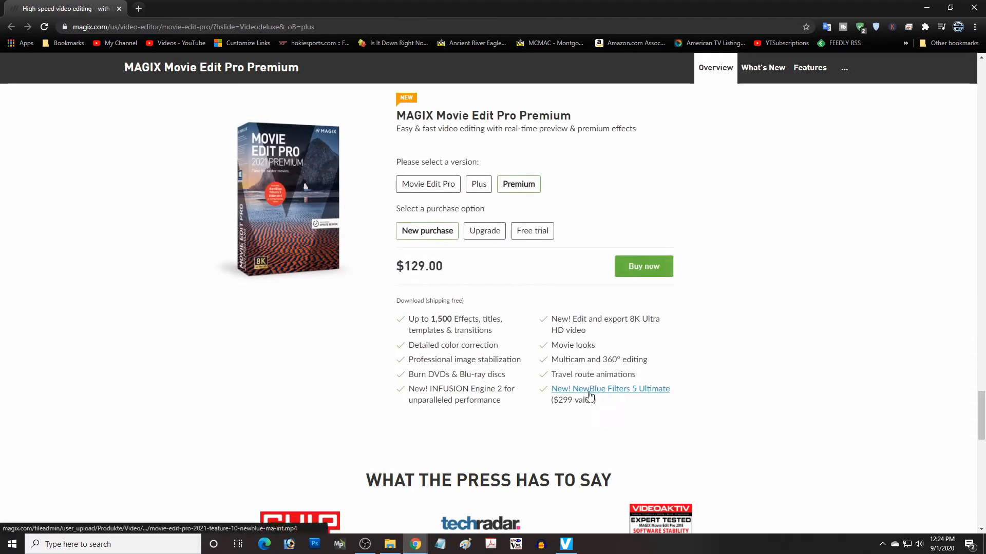
mouse_move(547, 221)
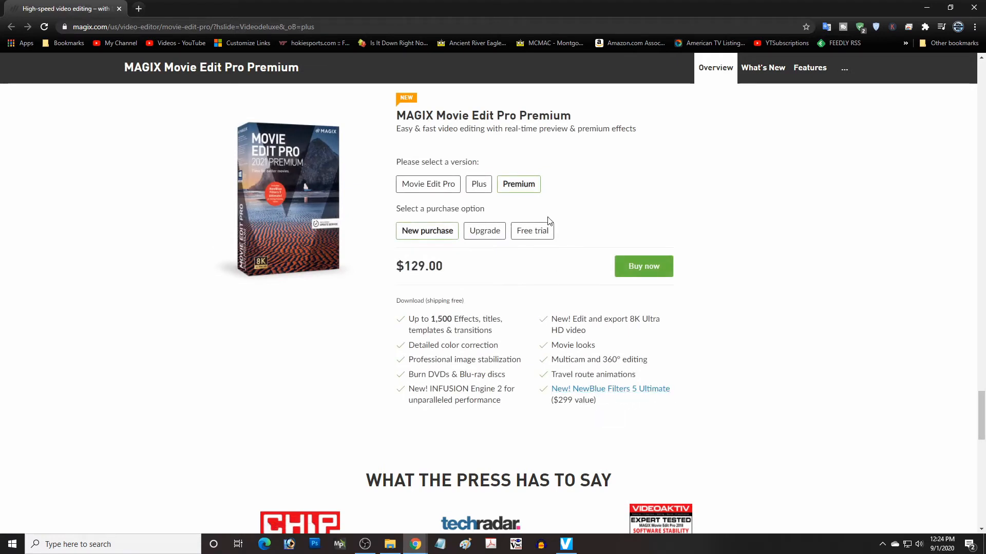
mouse_move(602, 393)
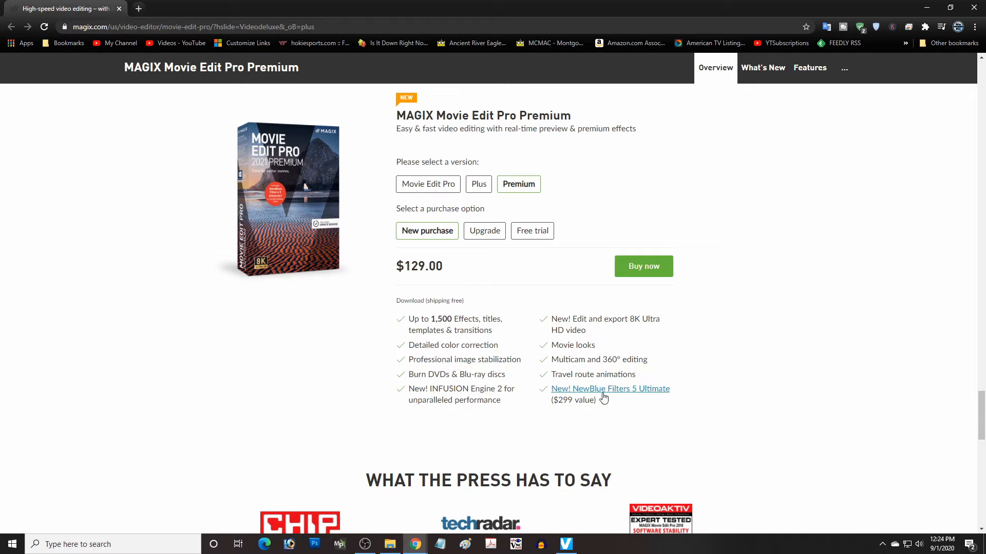
mouse_move(476, 200)
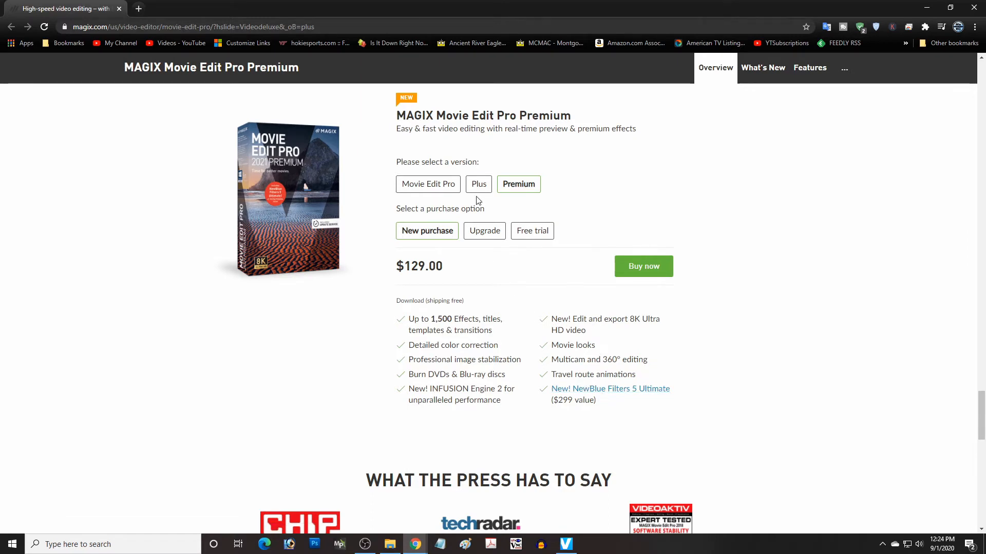
click(478, 183)
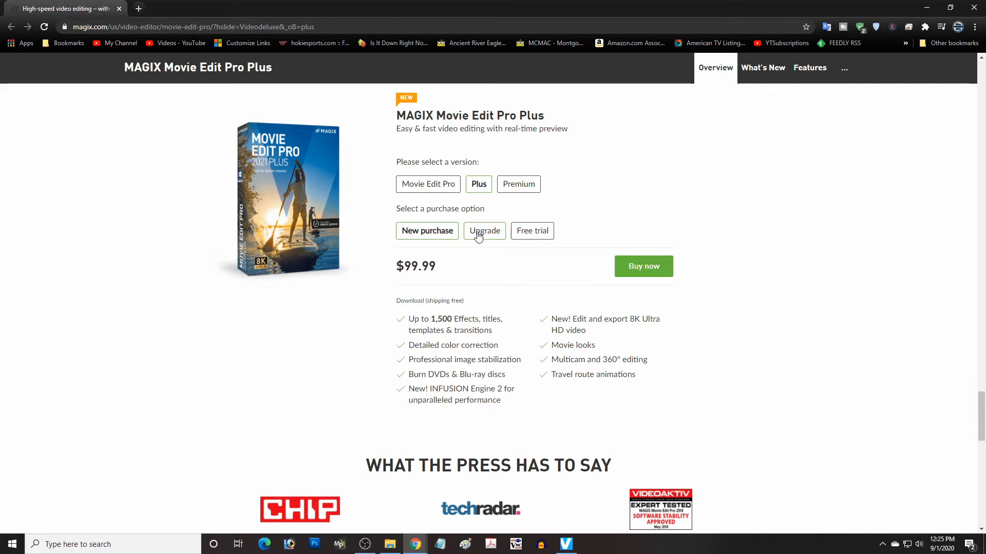
View the Plus upgrade offer at $59.99, checking it against the basic and Premium editions.
click(483, 231)
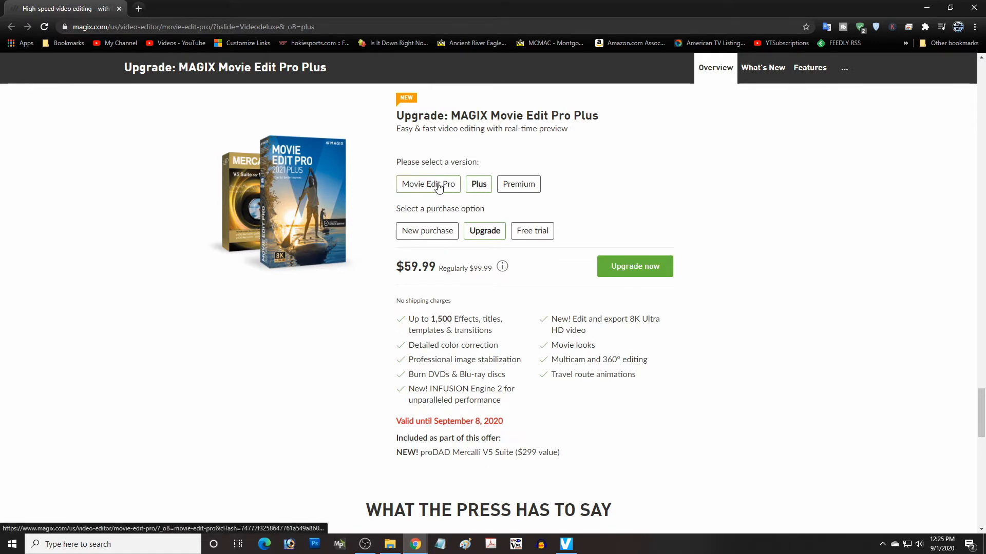
click(427, 184)
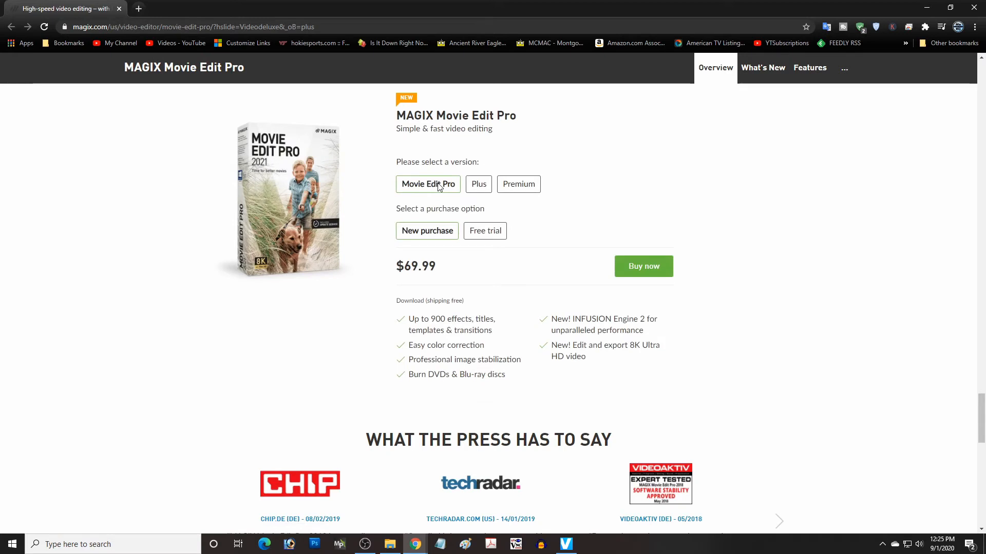
click(478, 184)
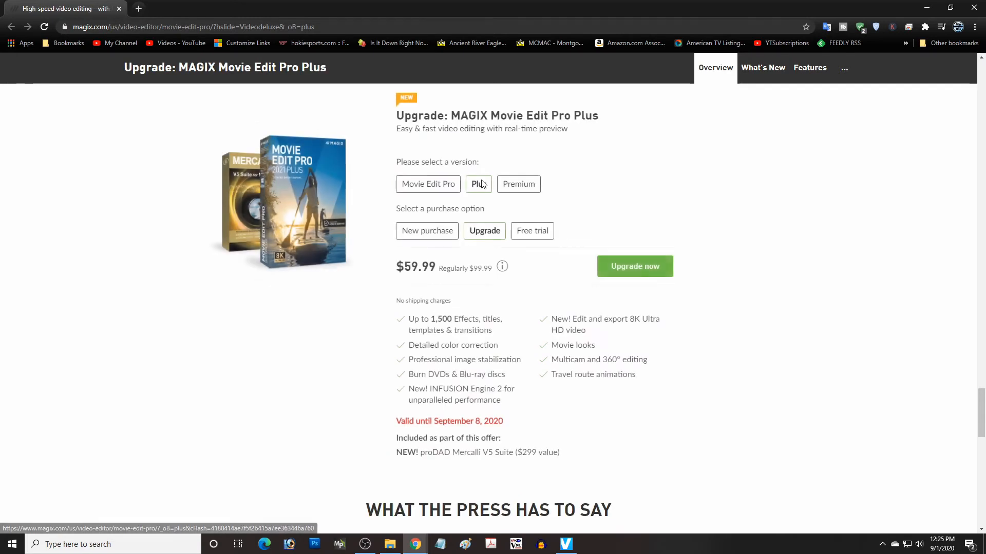
click(479, 184)
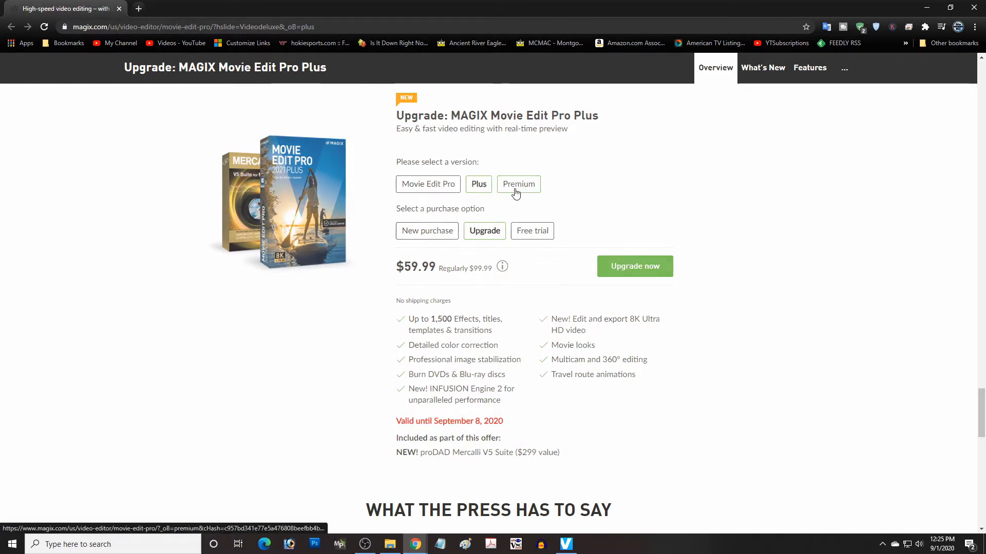
click(517, 184)
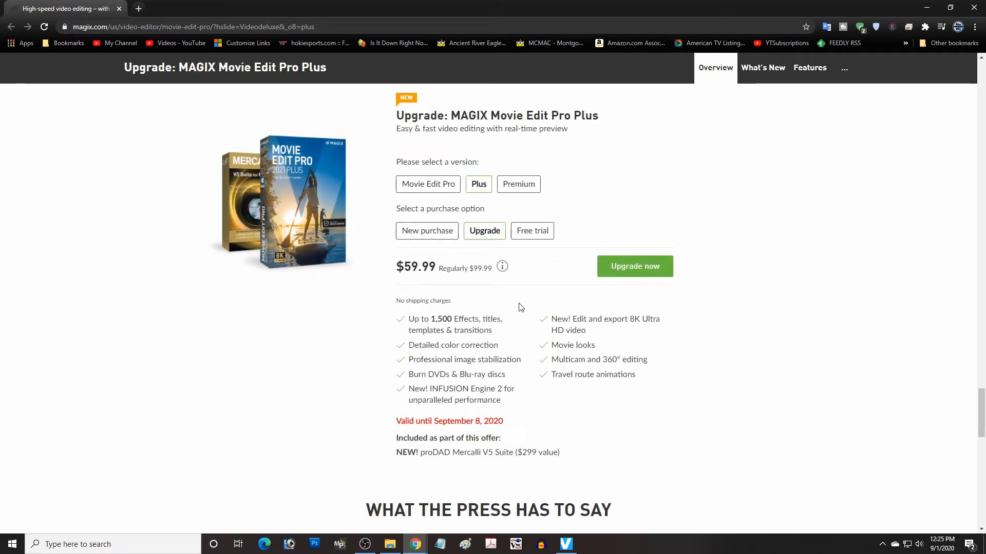
mouse_move(519, 379)
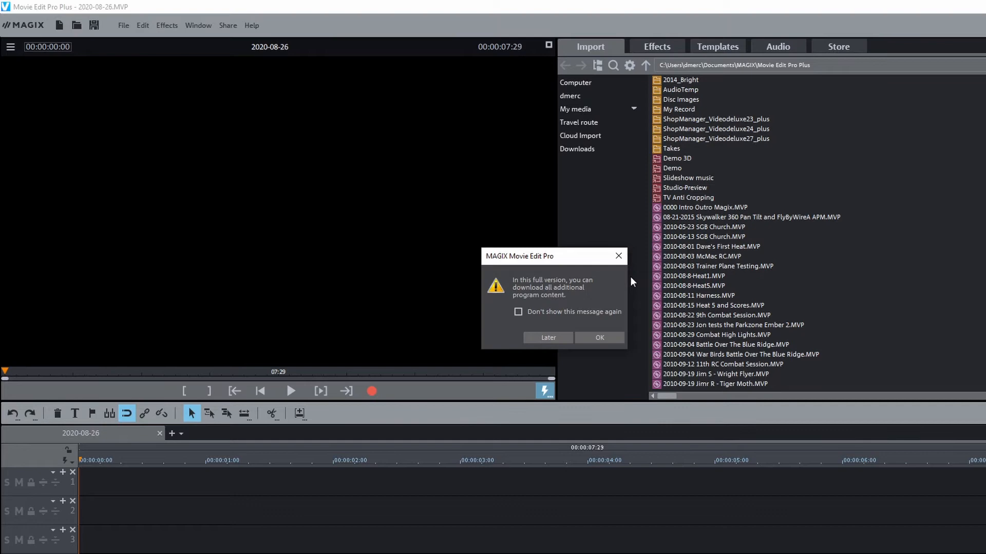
mouse_move(554, 302)
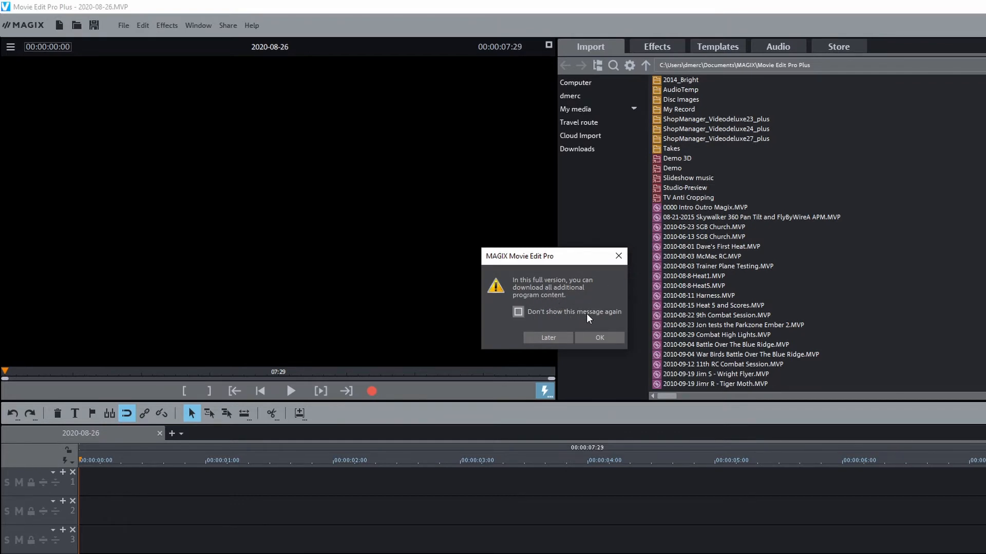
Accept downloading all additional program content, opening the Select files installer.
click(598, 338)
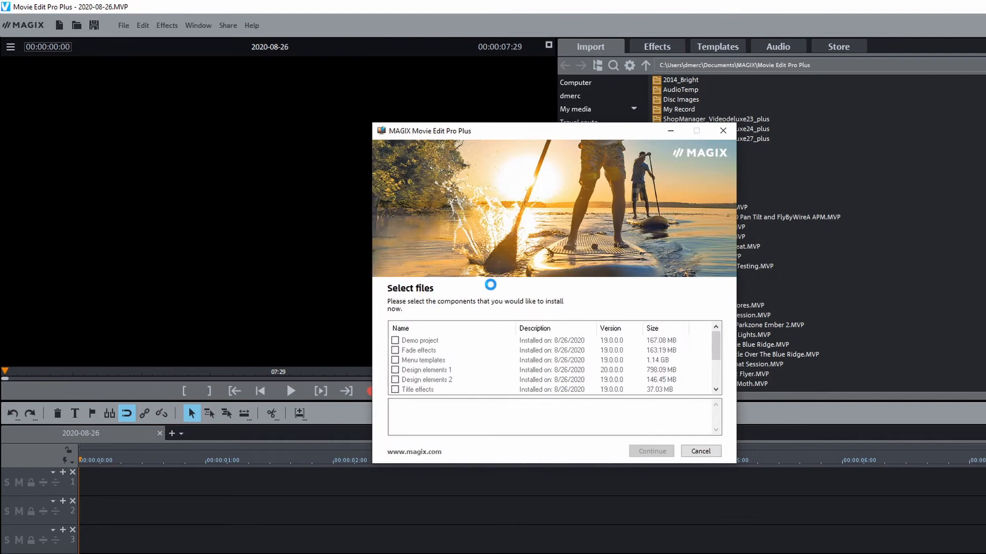
Start installing the selected extra content components with Continue.
click(651, 451)
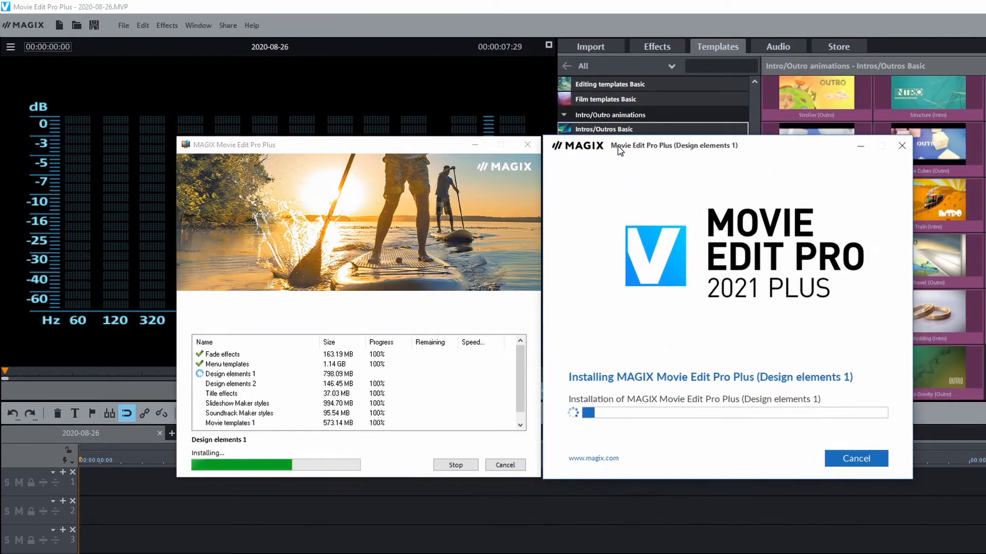
mouse_move(589, 262)
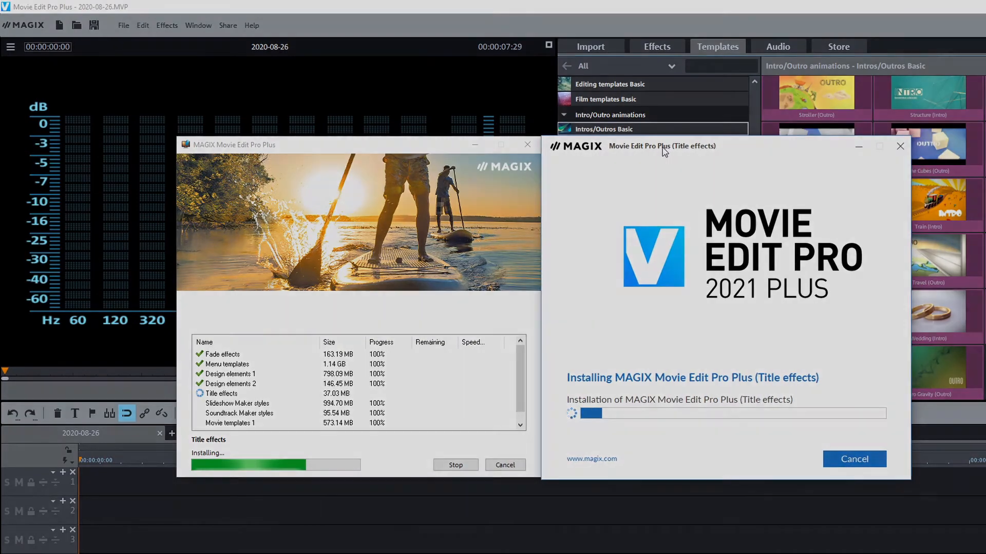
Open the Install extra content window from the Help menu.
click(251, 24)
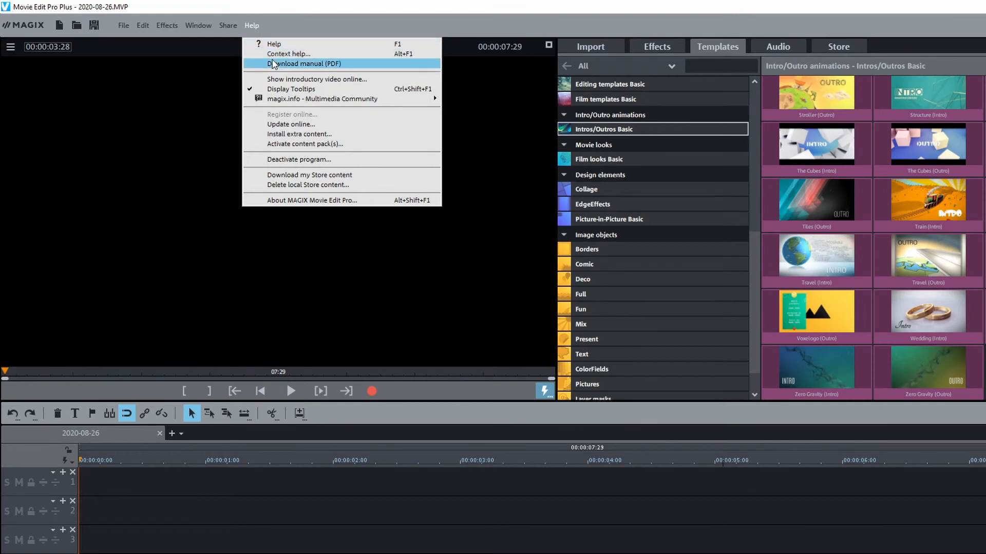
mouse_move(290, 124)
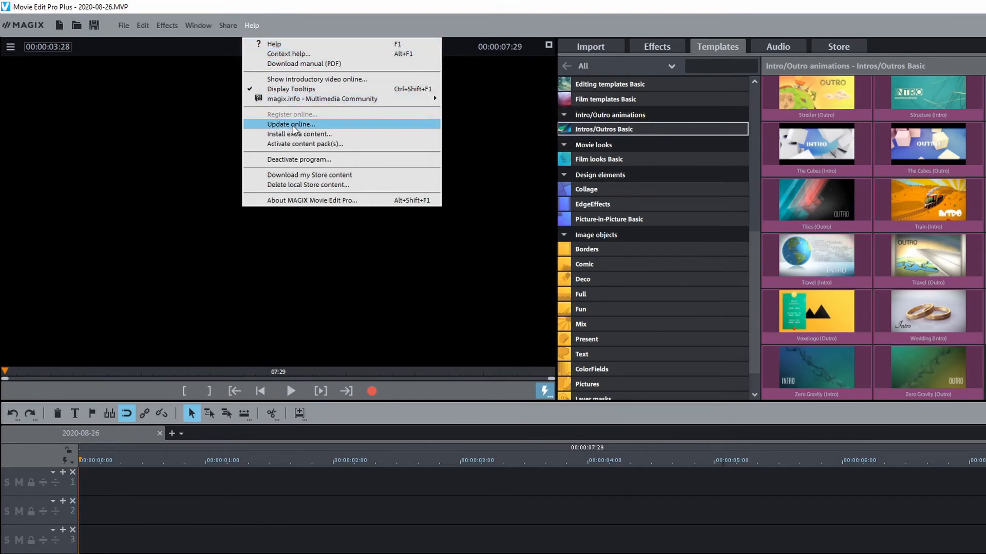
mouse_move(293, 184)
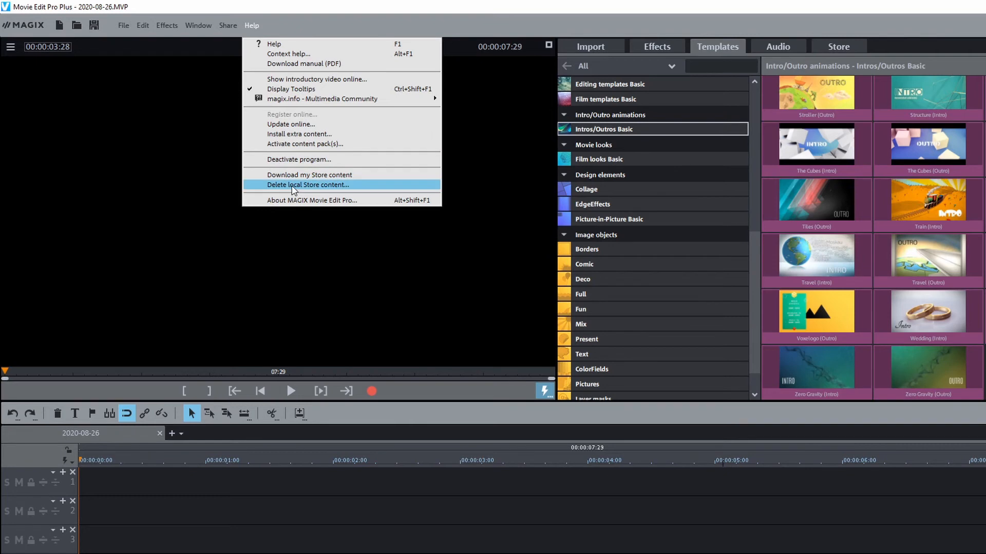
mouse_move(293, 198)
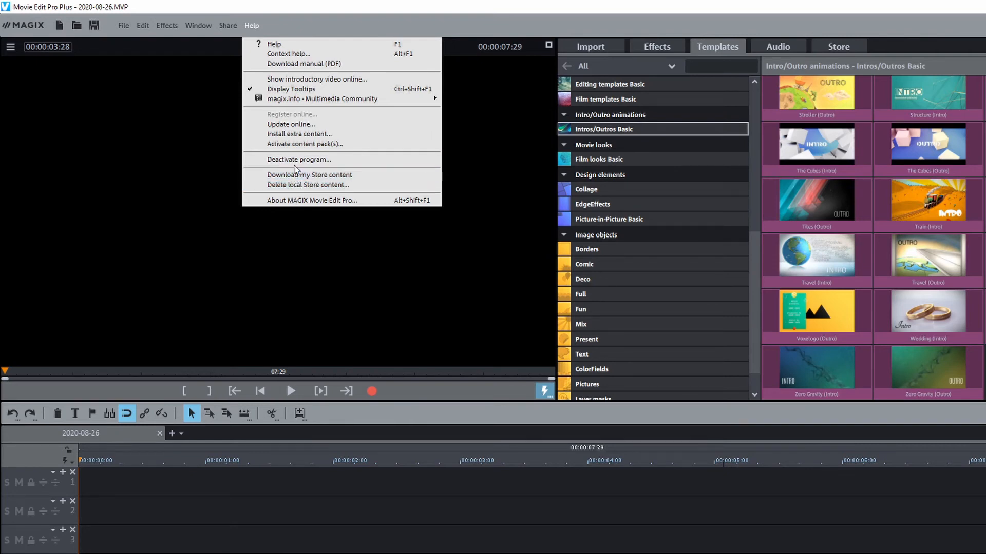
mouse_move(298, 134)
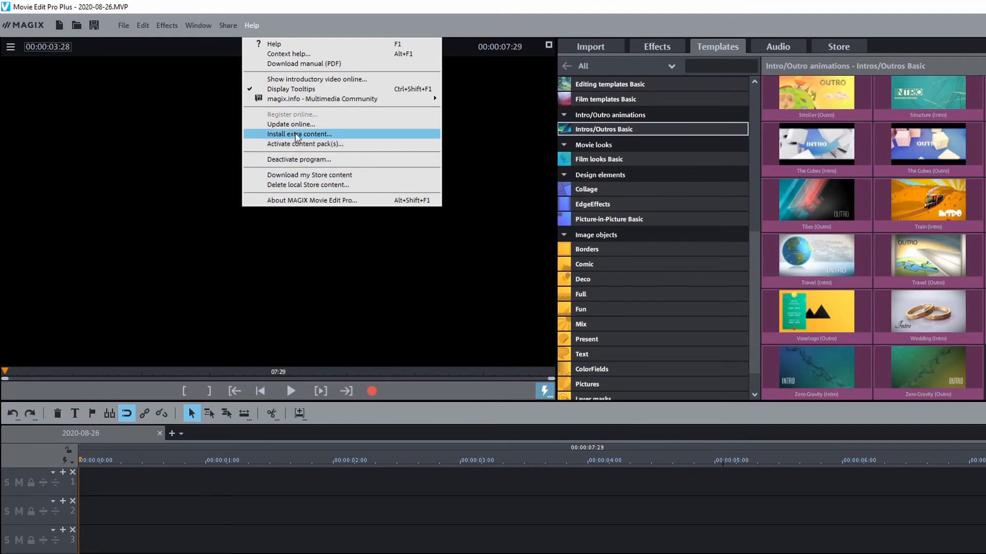
mouse_move(310, 507)
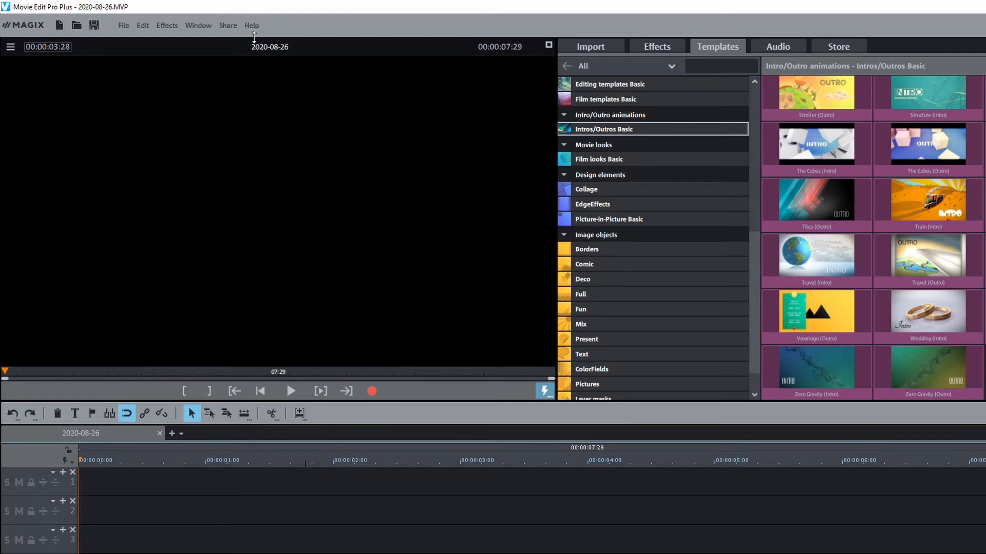
click(252, 25)
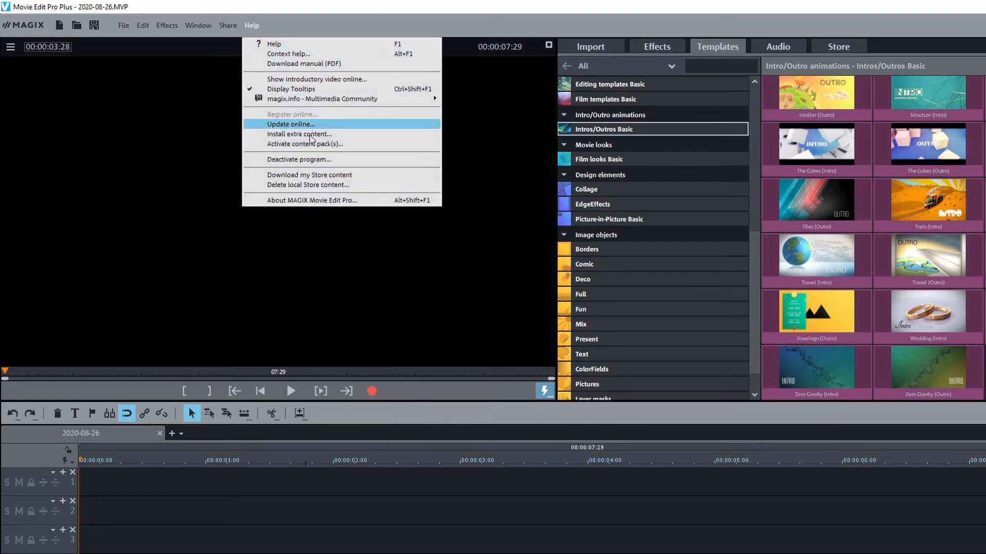
mouse_move(299, 133)
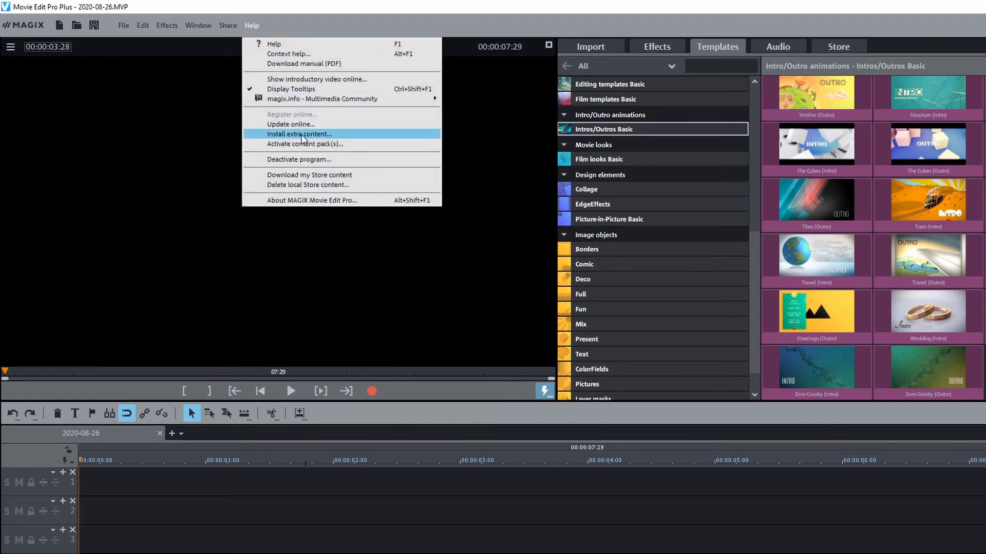
click(299, 133)
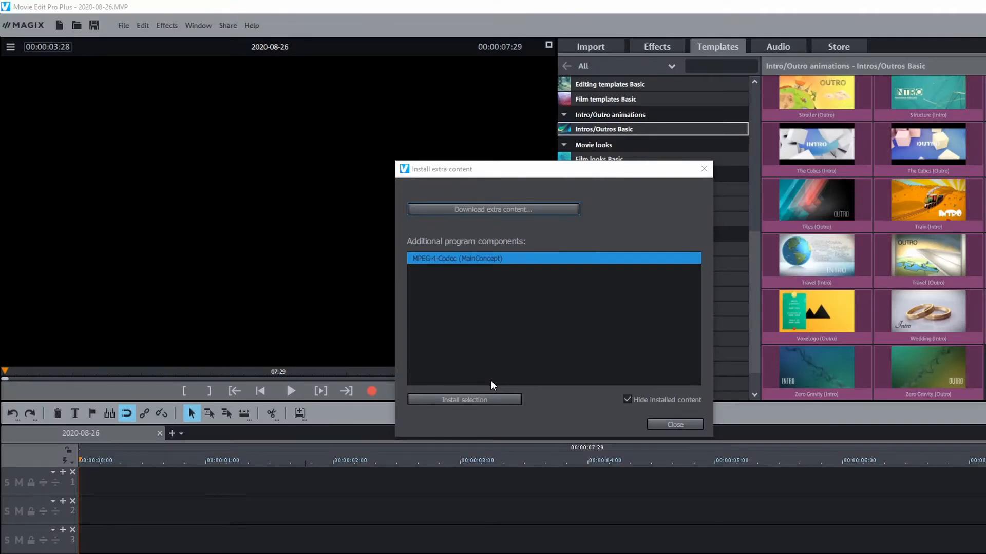
mouse_move(492, 419)
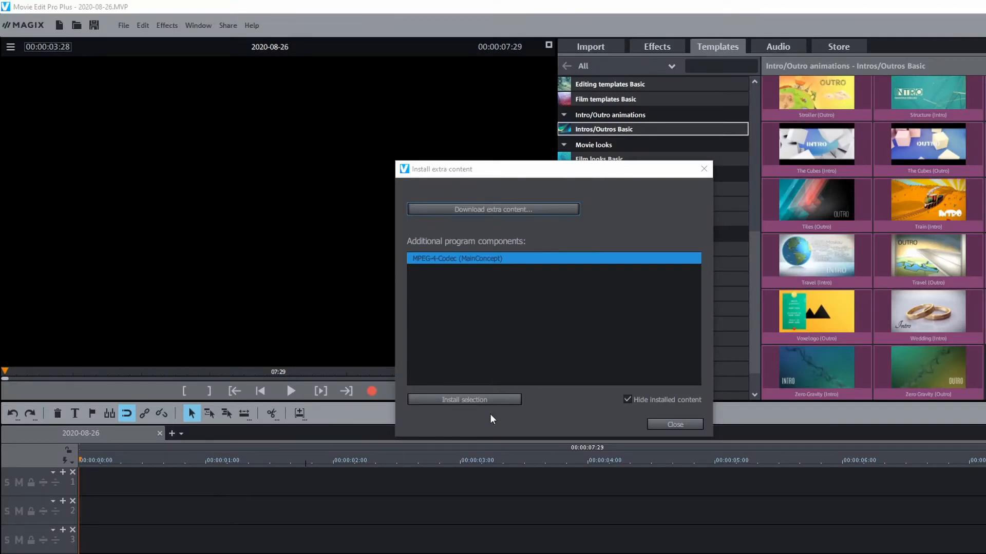
mouse_move(552, 402)
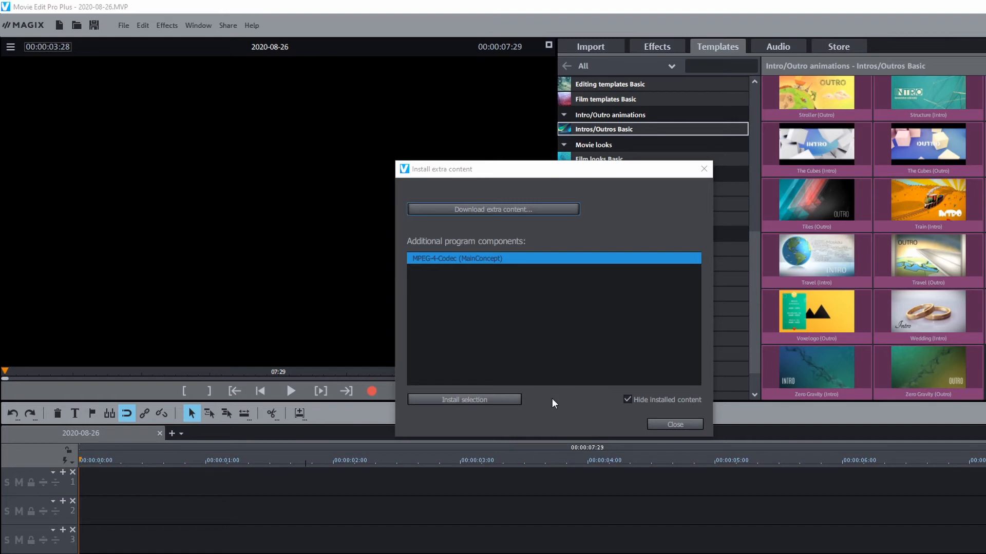
Download the Demo project extra content, keeping its installation files, then close the window.
click(464, 399)
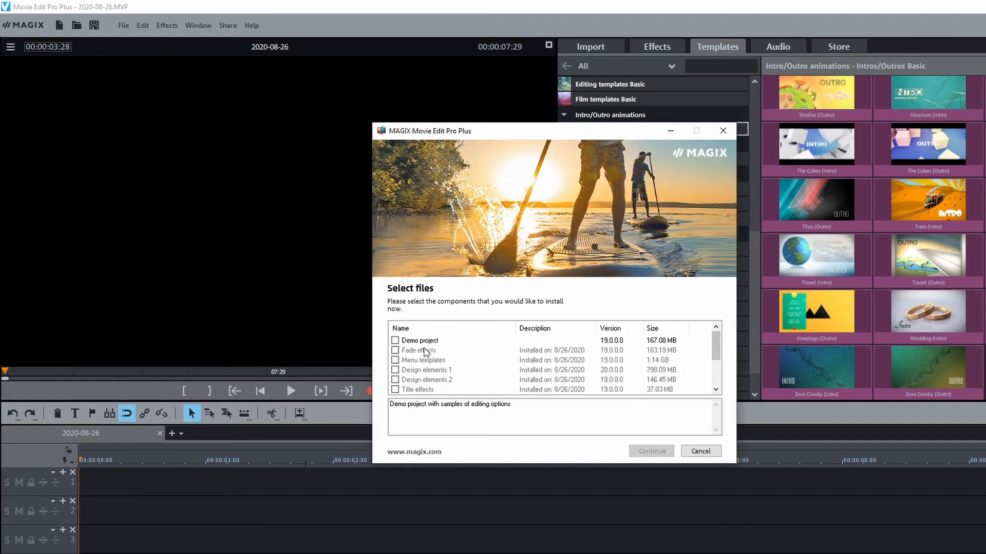
click(394, 340)
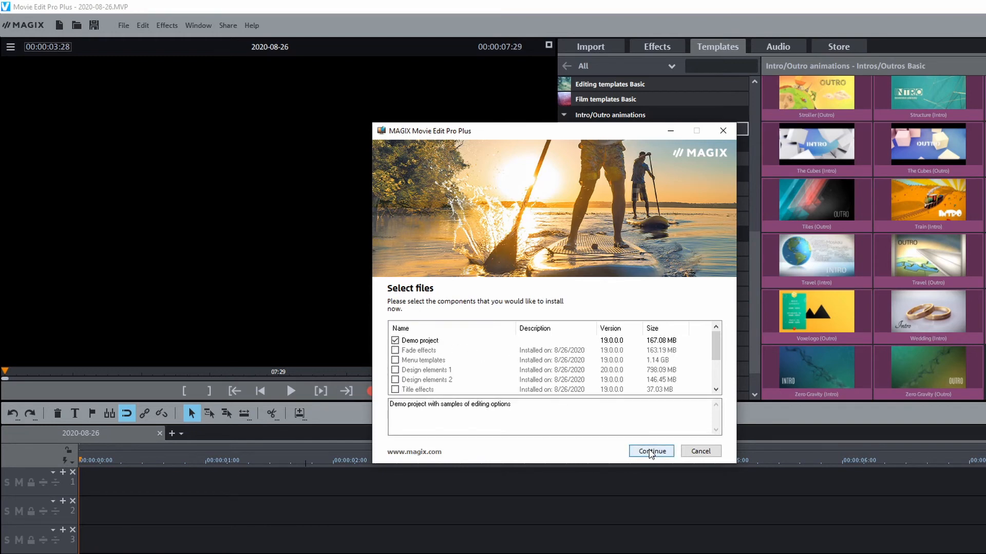
click(651, 452)
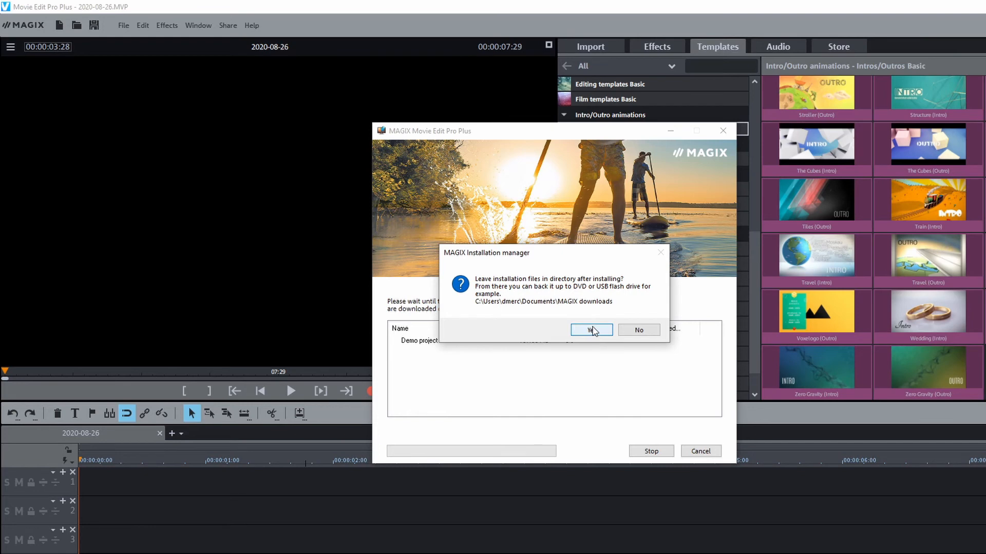
click(586, 330)
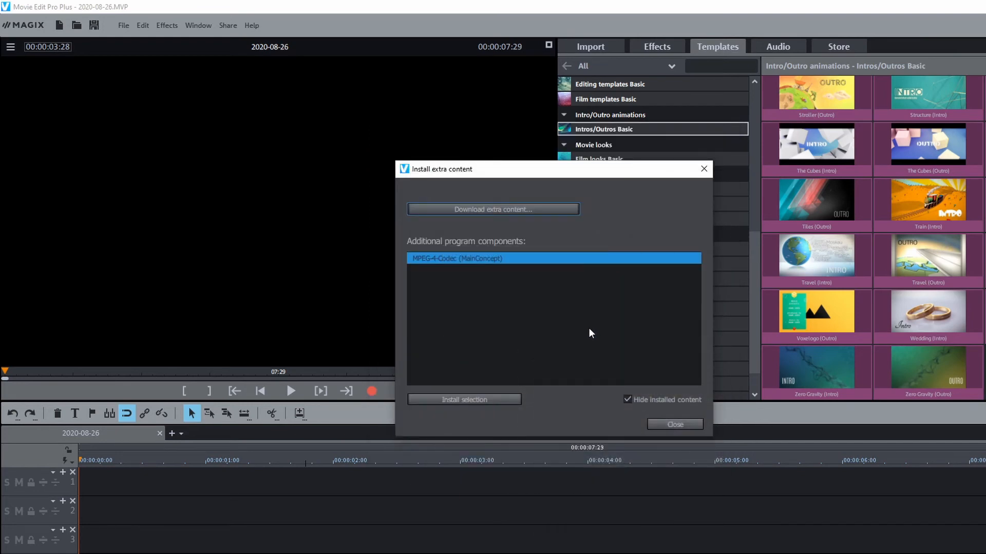
mouse_move(590, 336)
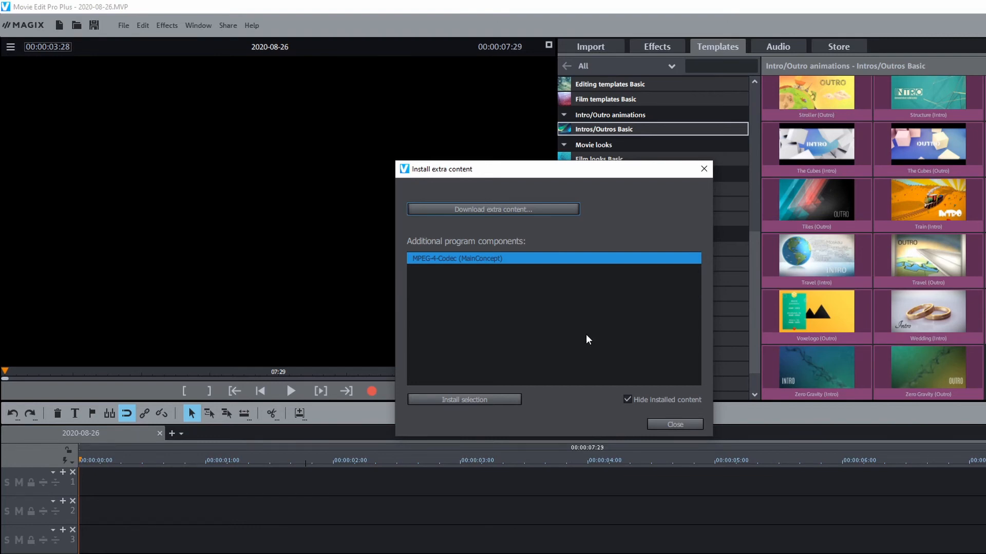
mouse_move(587, 342)
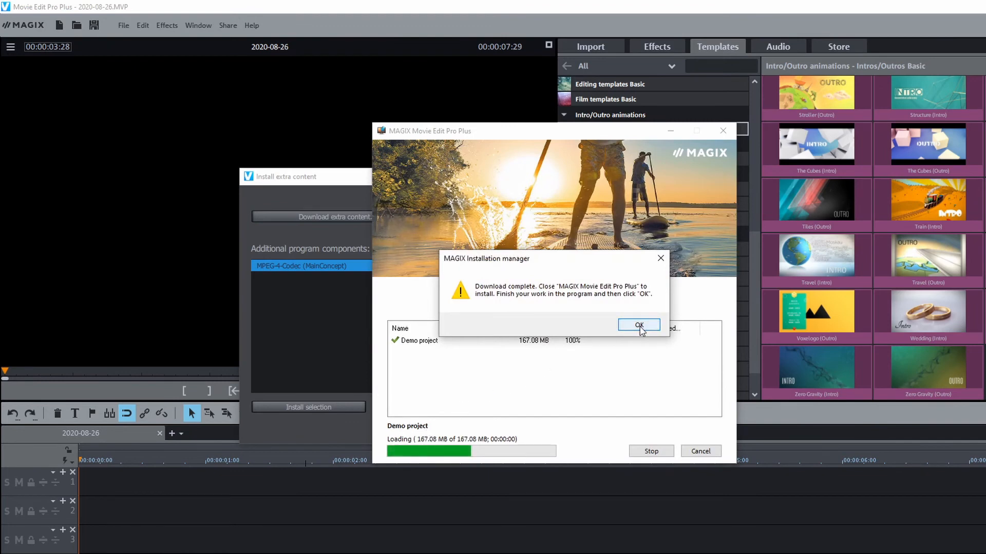
click(638, 326)
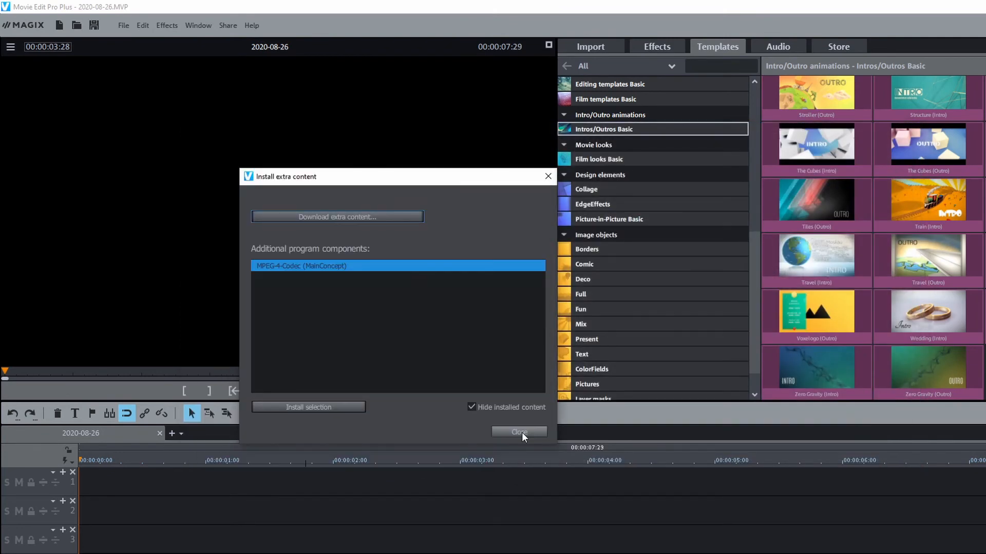
click(518, 432)
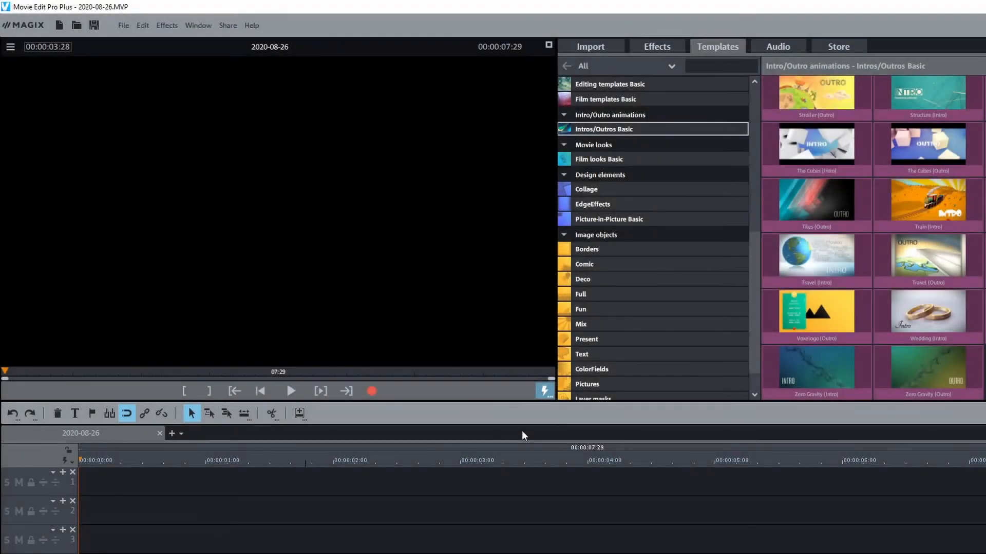
Start a Travel route from the Import sources, launching Travel Maps.
click(589, 47)
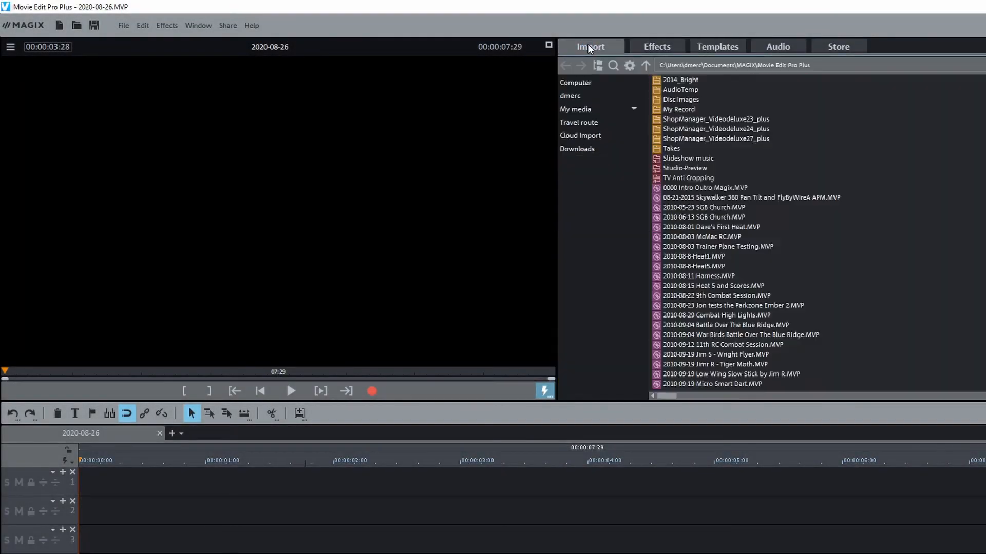
click(578, 122)
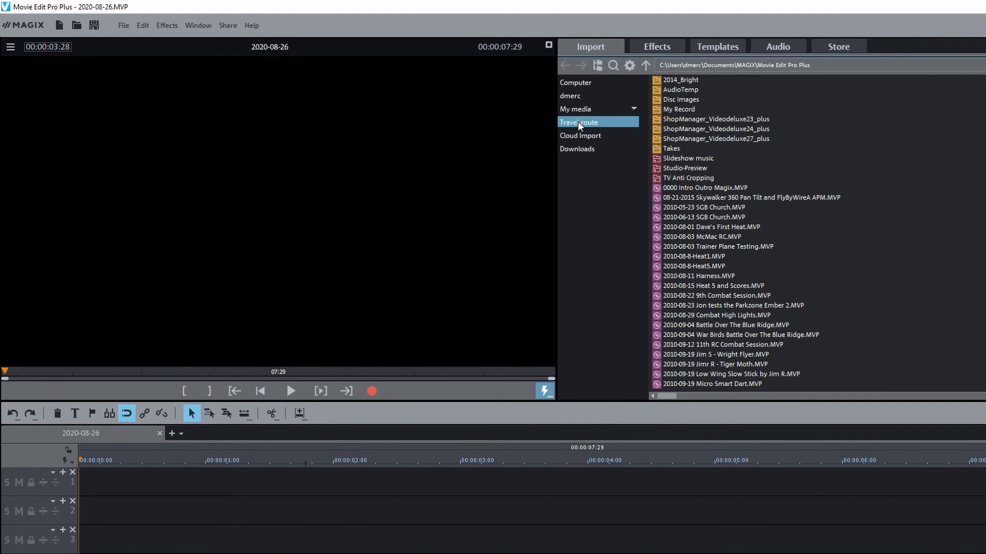
mouse_move(608, 128)
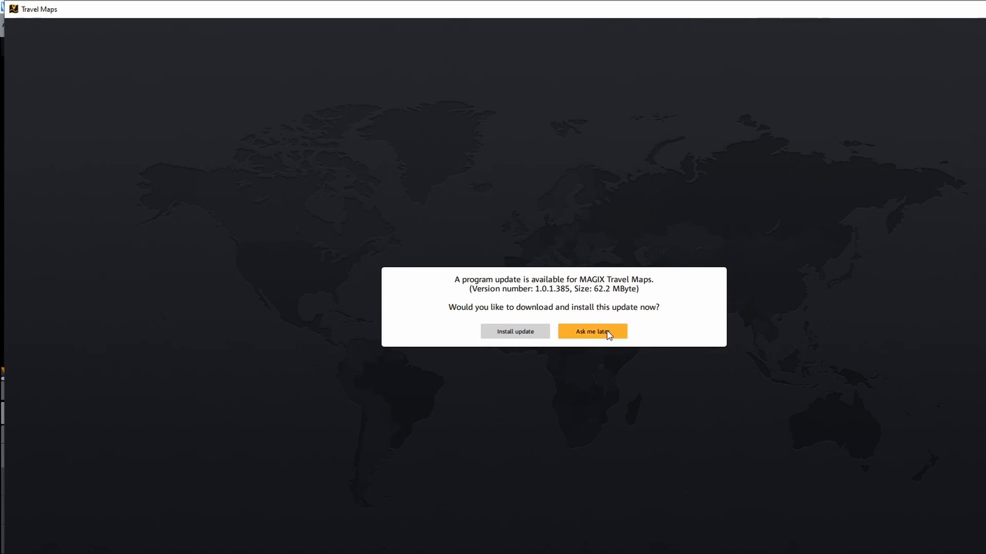
Install the Travel Maps update through the setup wizard's Next, Install and Finish.
click(513, 332)
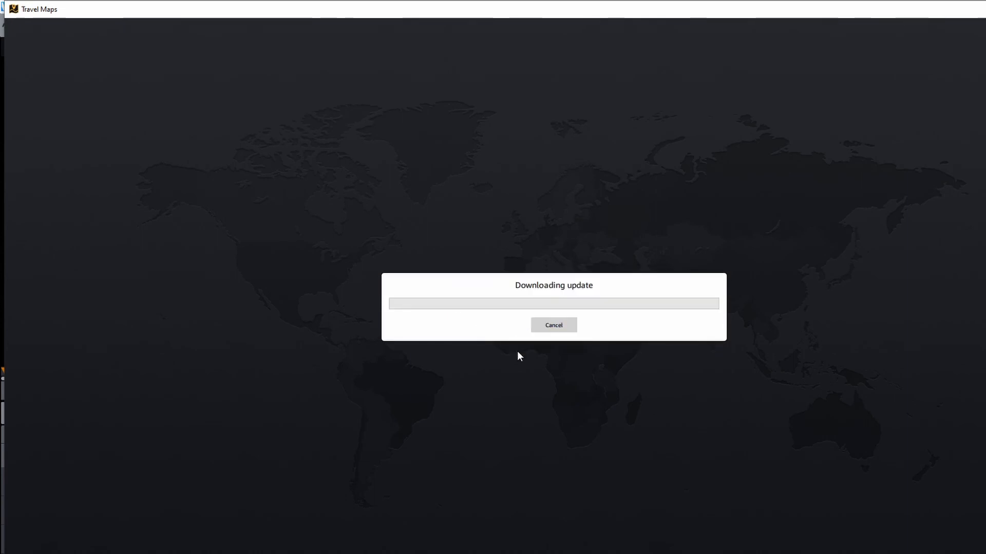
mouse_move(510, 383)
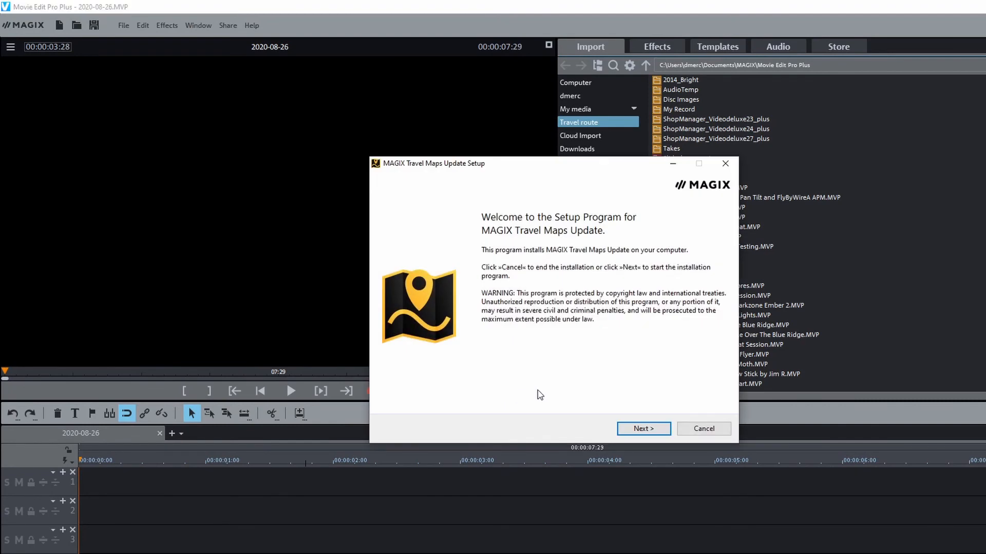
click(643, 429)
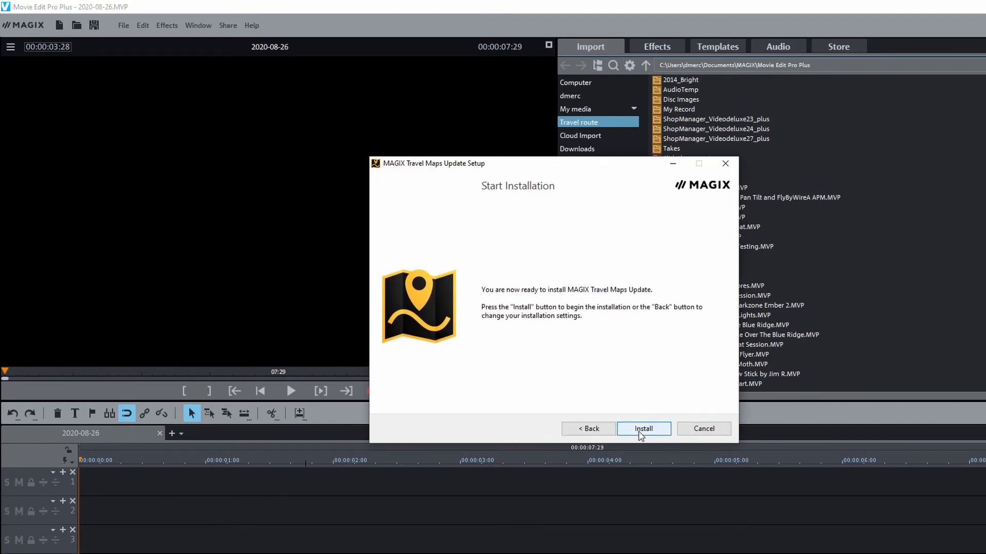
click(643, 429)
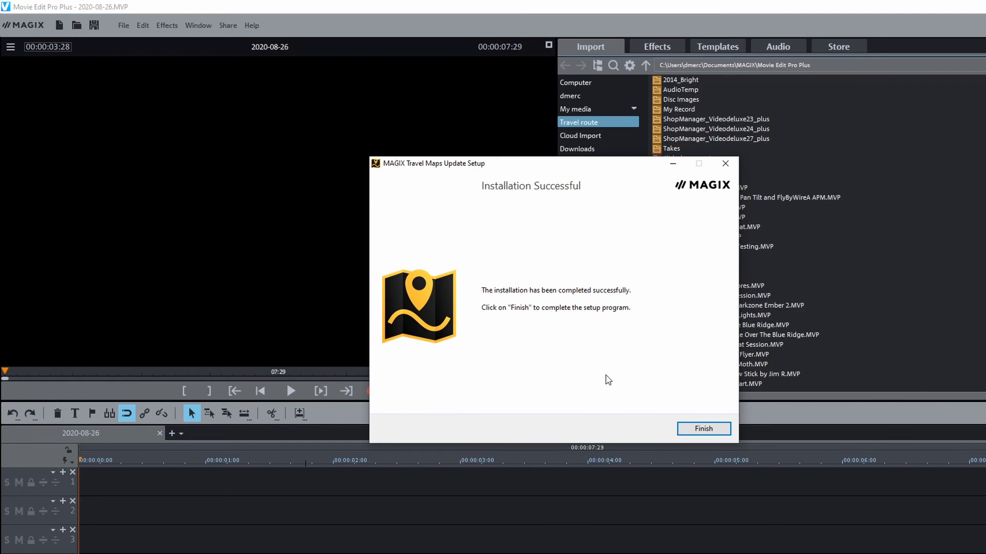
click(702, 430)
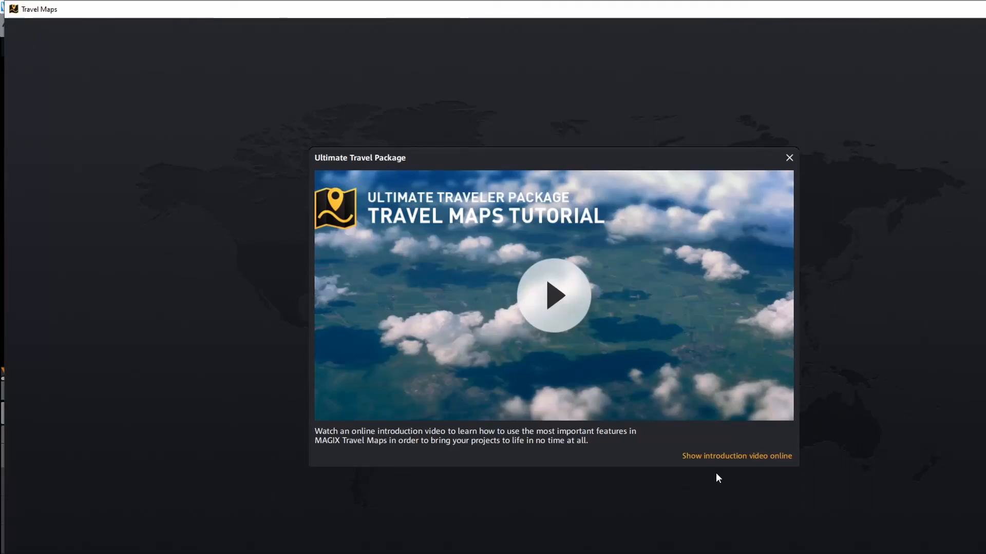
mouse_move(598, 320)
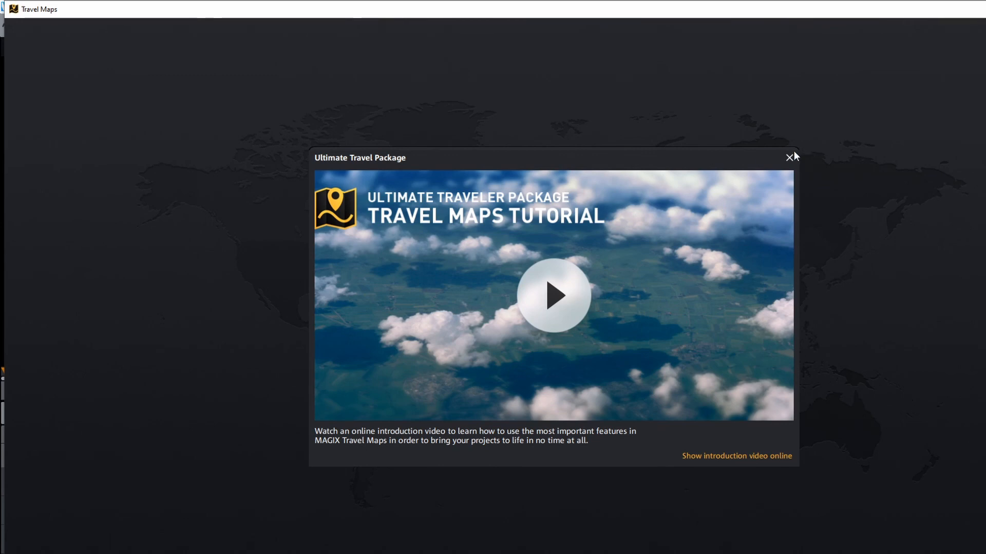
Dismiss the tutorial and Ultimate Traveler Package pop-ups, then load the OpenStreetMap Standard live map.
click(788, 157)
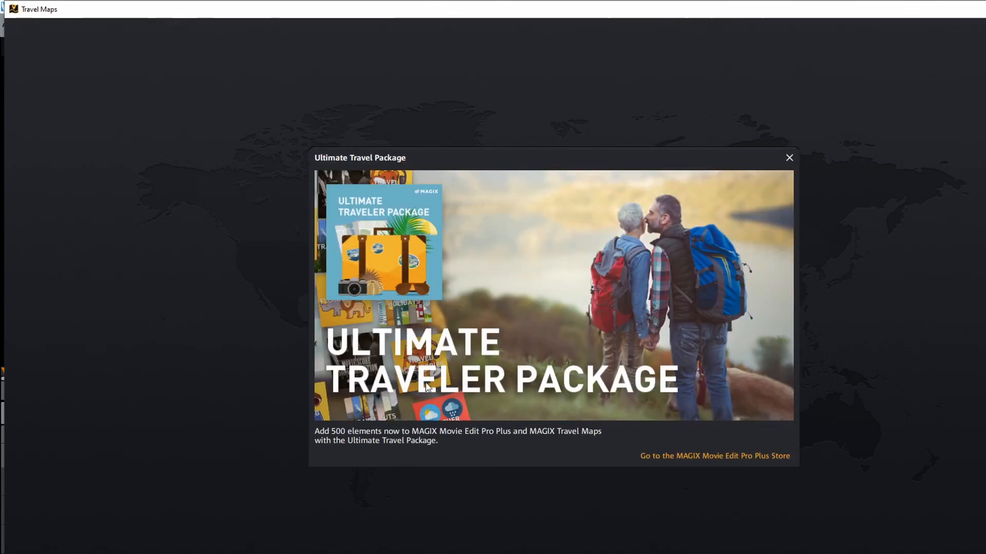
mouse_move(791, 156)
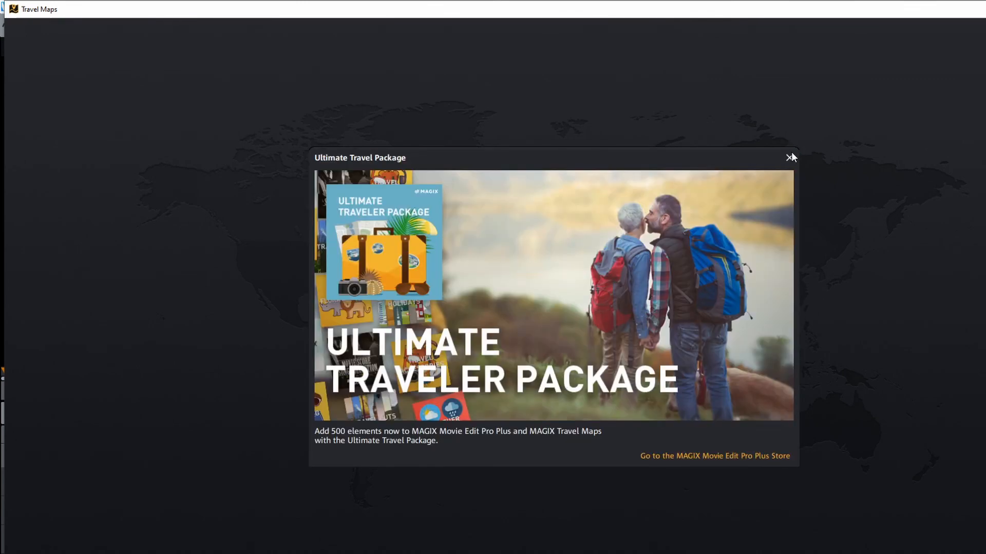
click(789, 157)
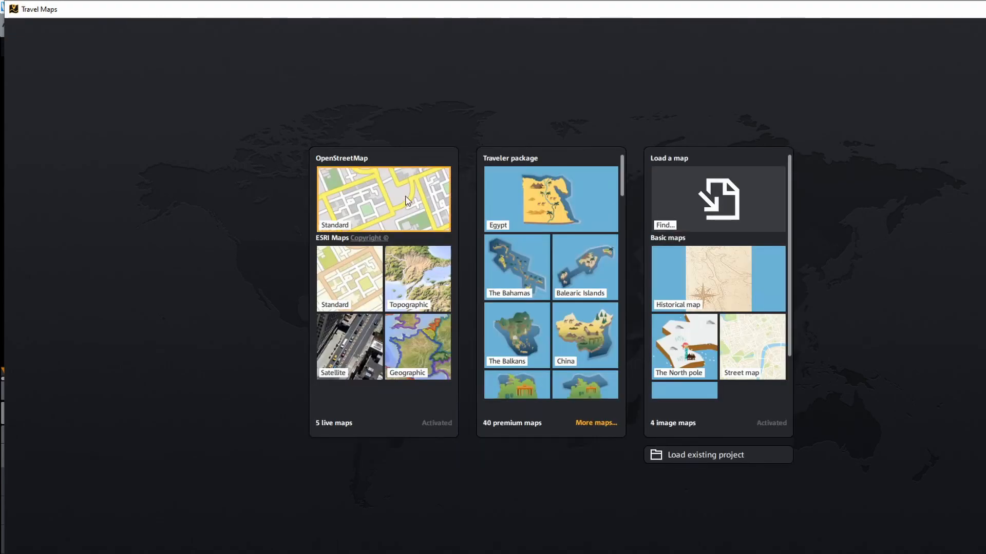
click(383, 198)
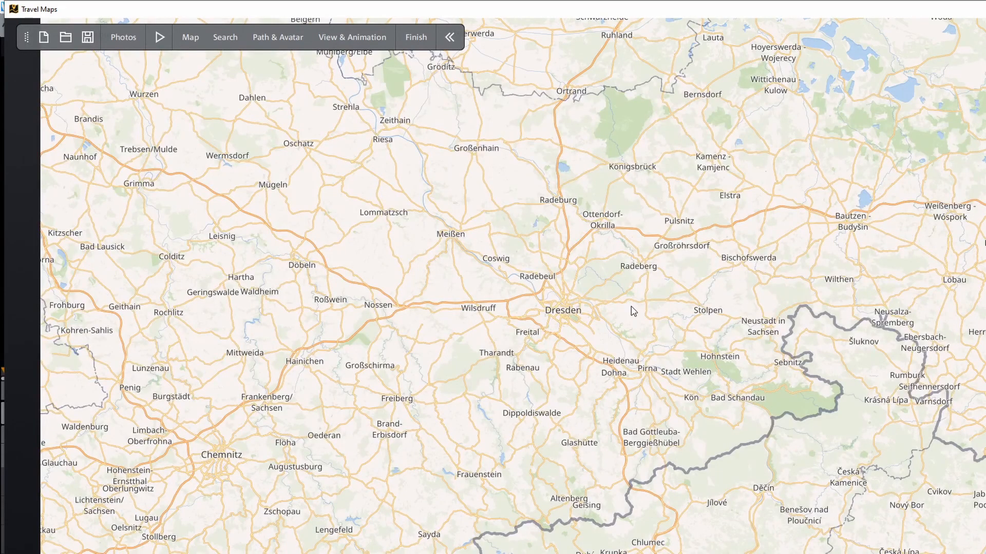